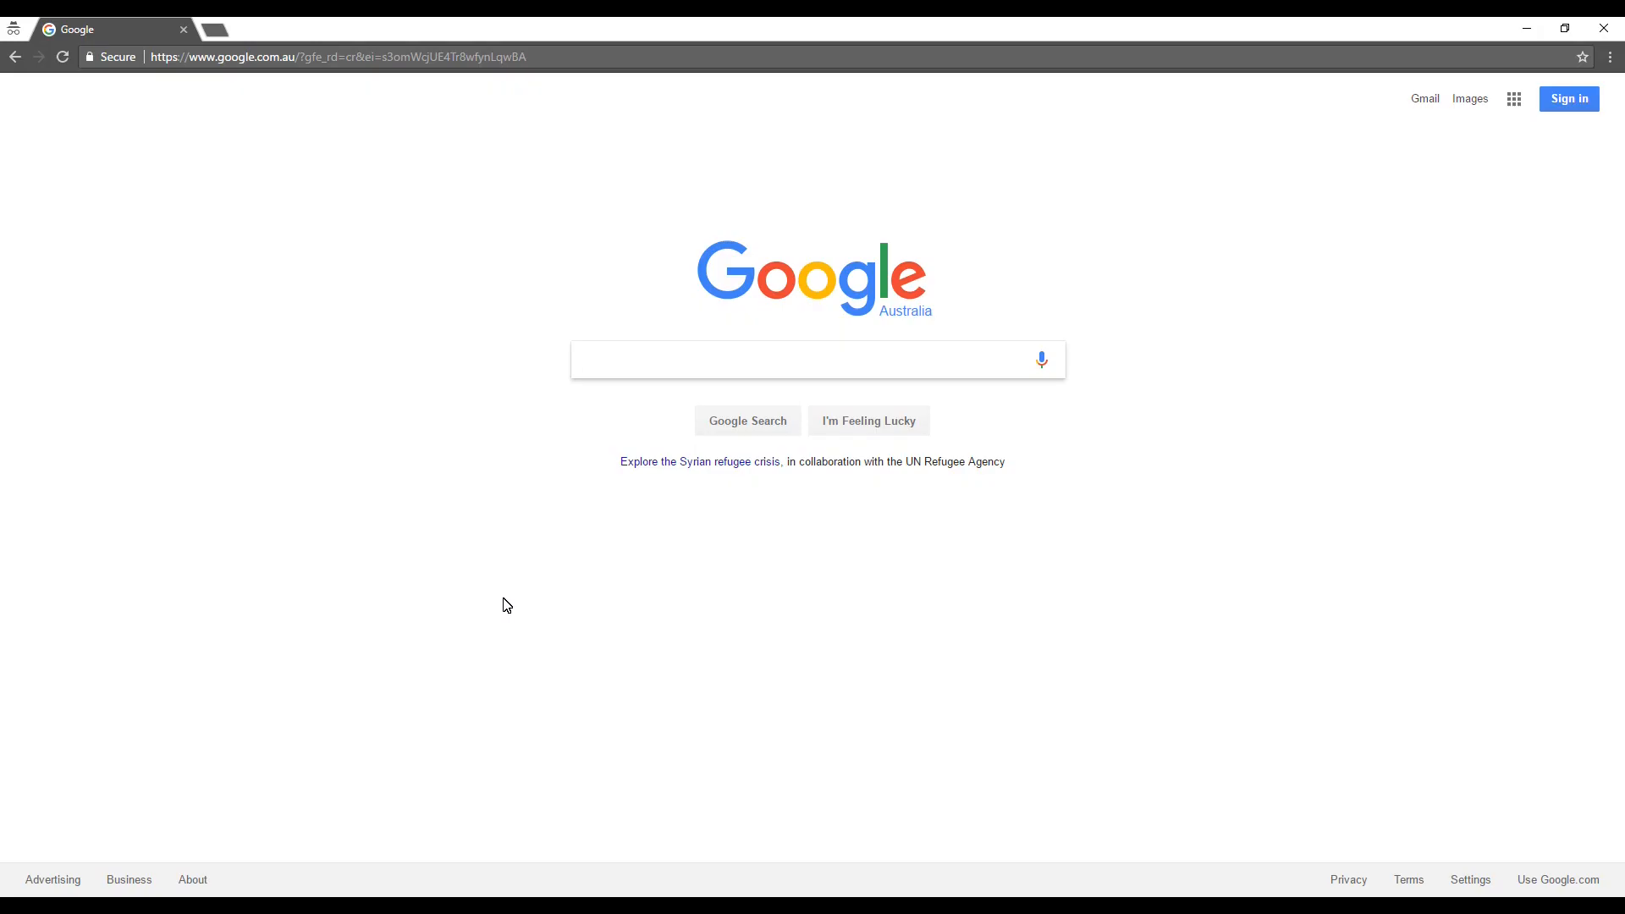
Go to granbluefantasy.jp/en/ and launch the browser game from the Play Now! banner
{"action": "left_click", "coordinate": [809, 360]}
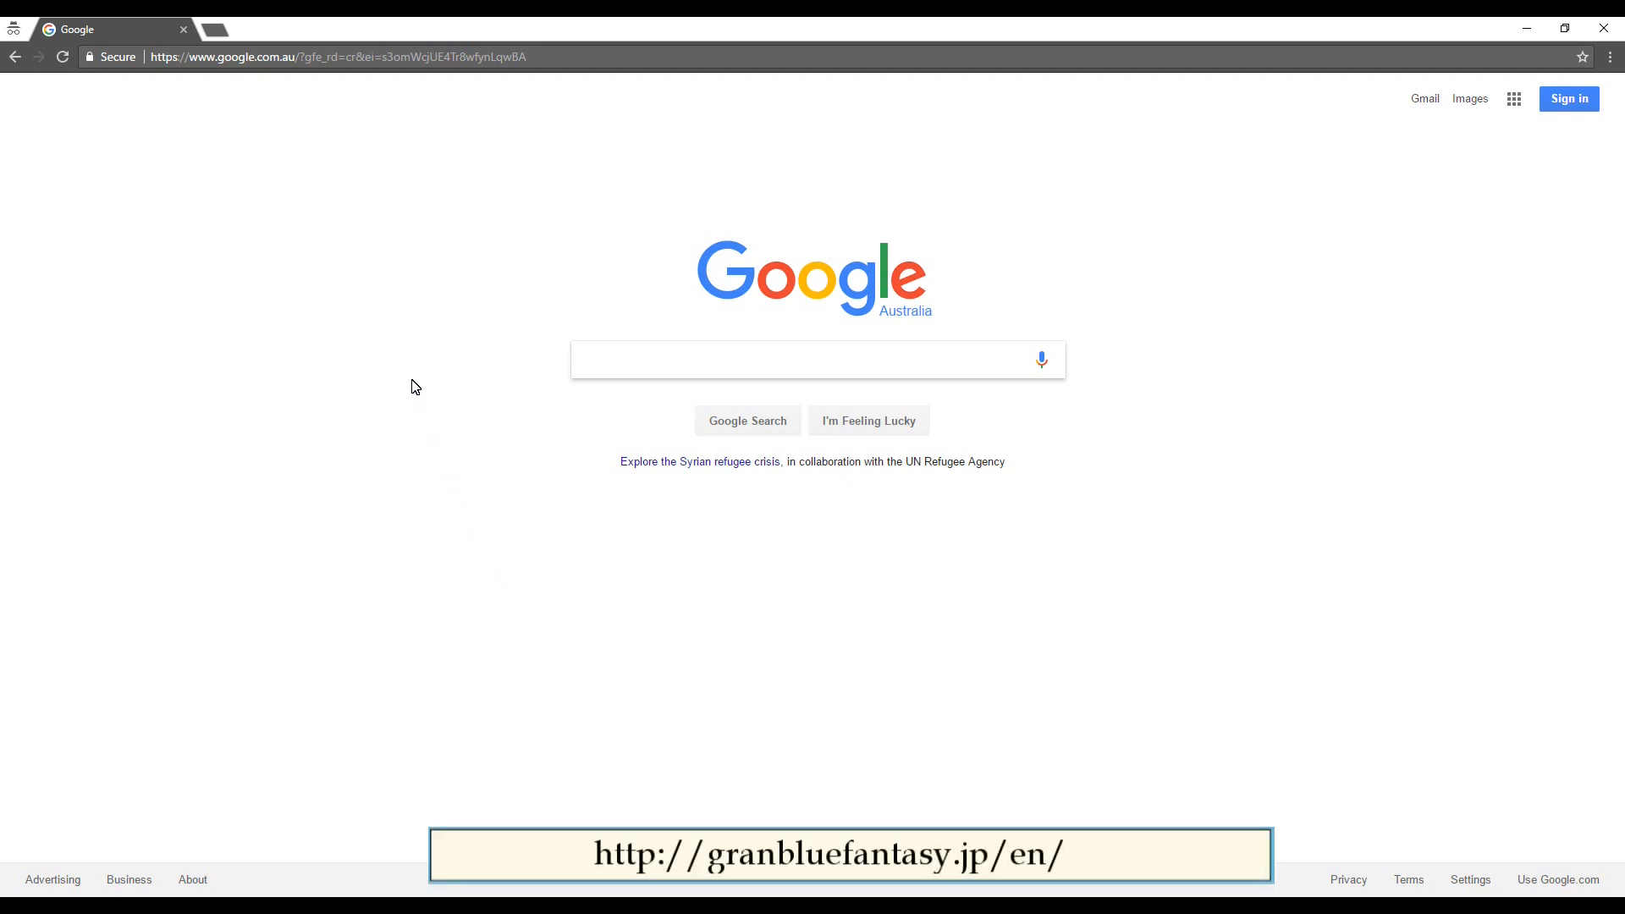
{"action": "left_click", "coordinate": [817, 360]}
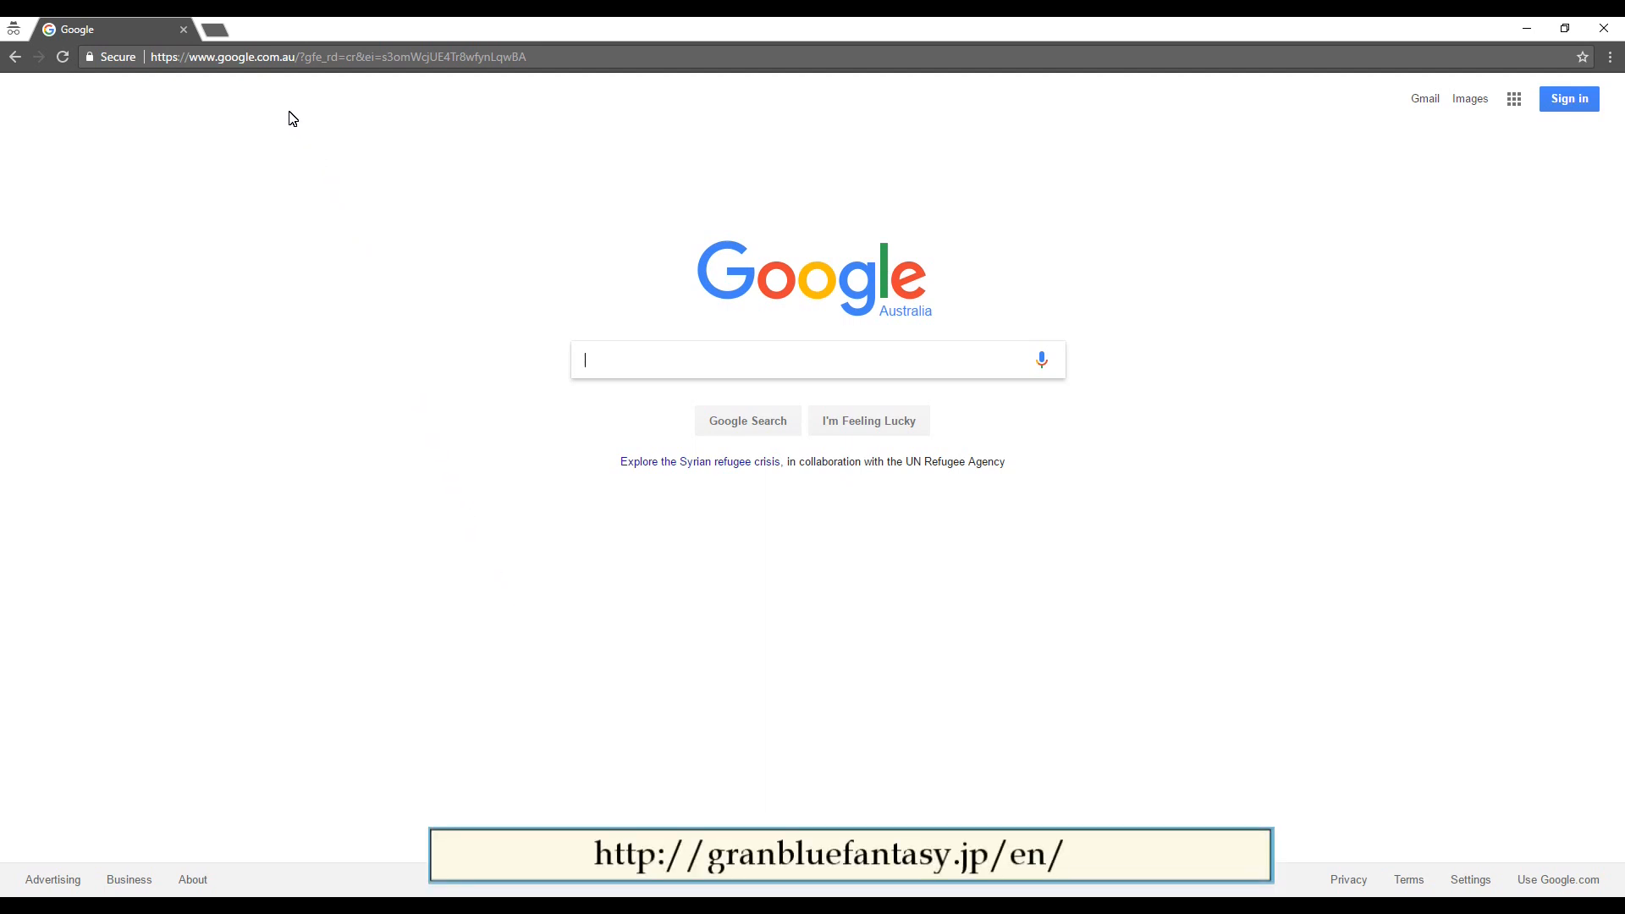
{"action": "left_click", "coordinate": [338, 57]}
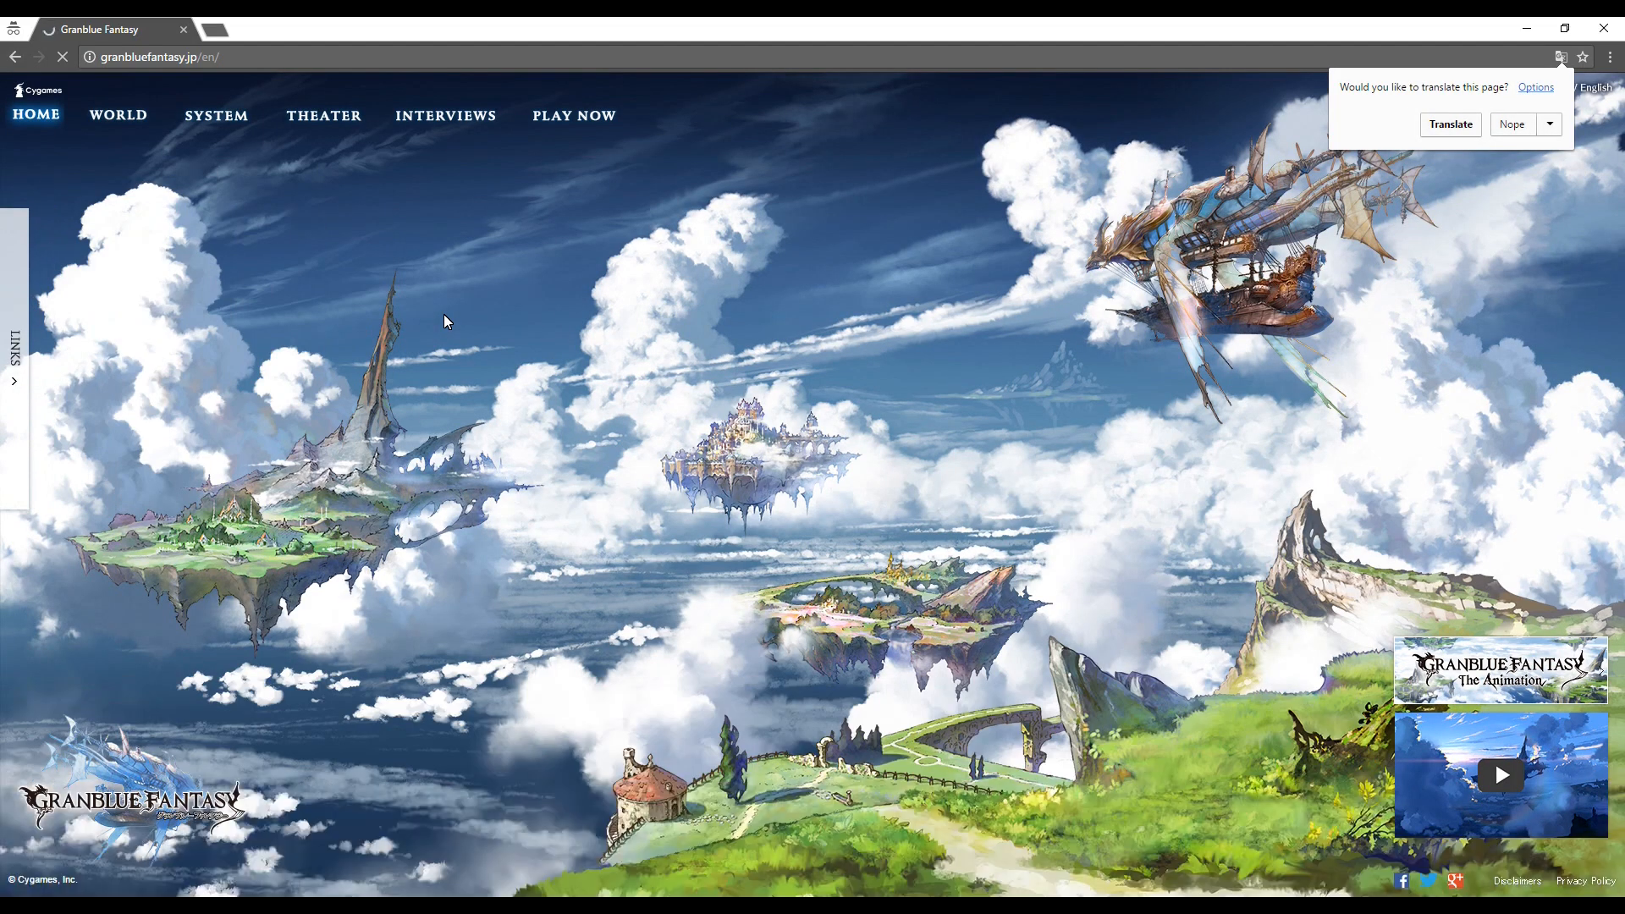
{"action": "mouse_move", "coordinate": [433, 325]}
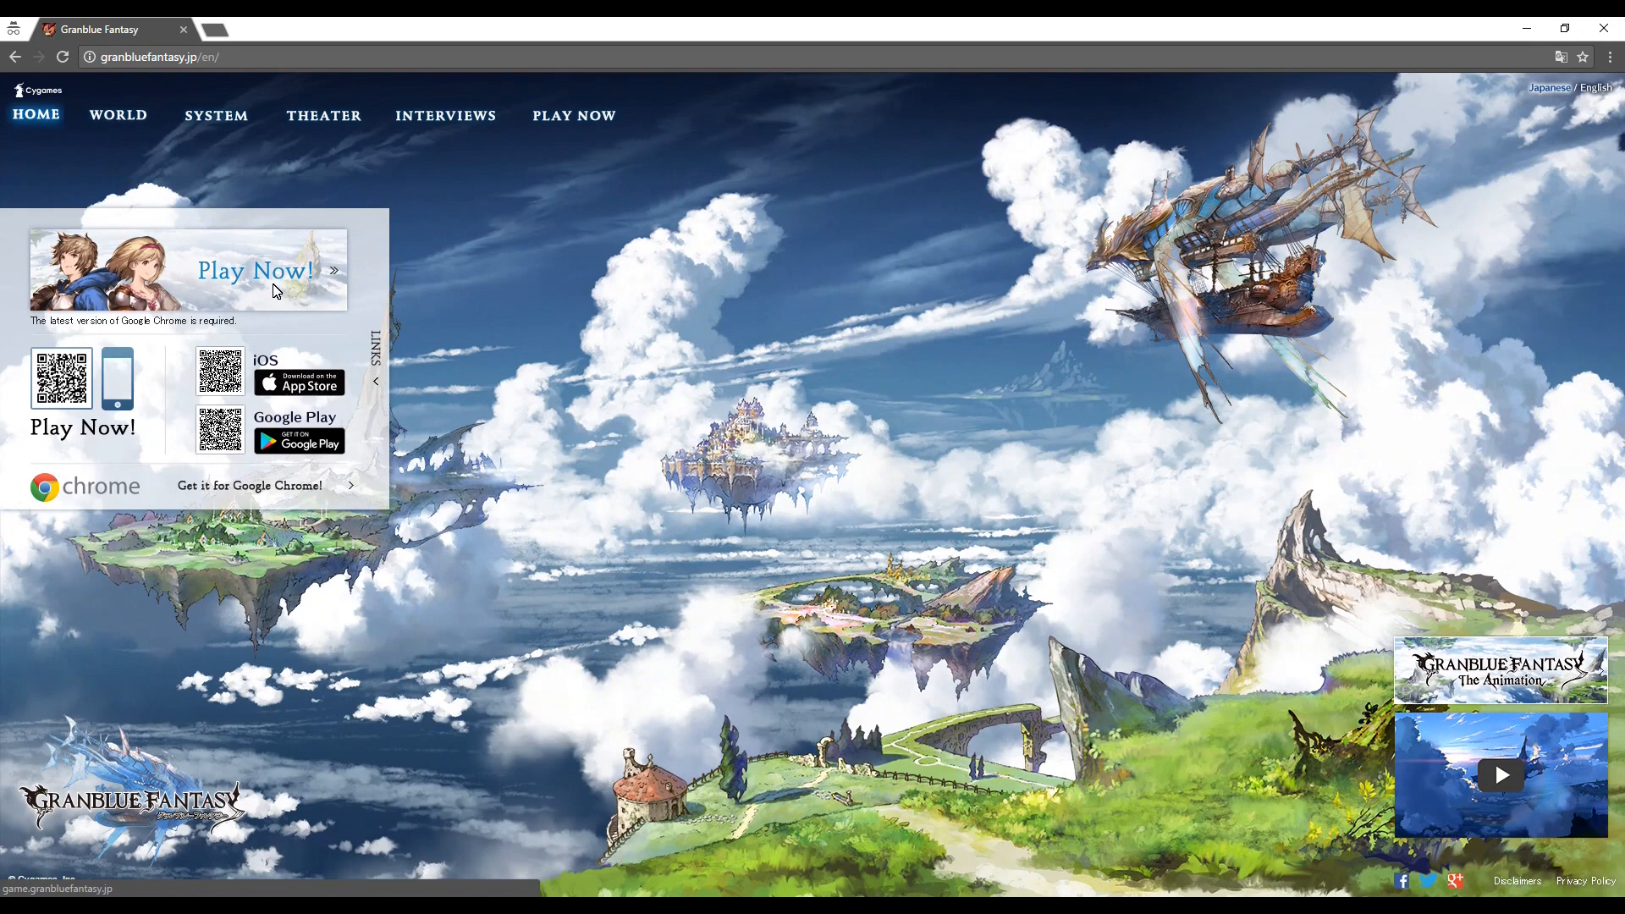
{"action": "left_click", "coordinate": [254, 271]}
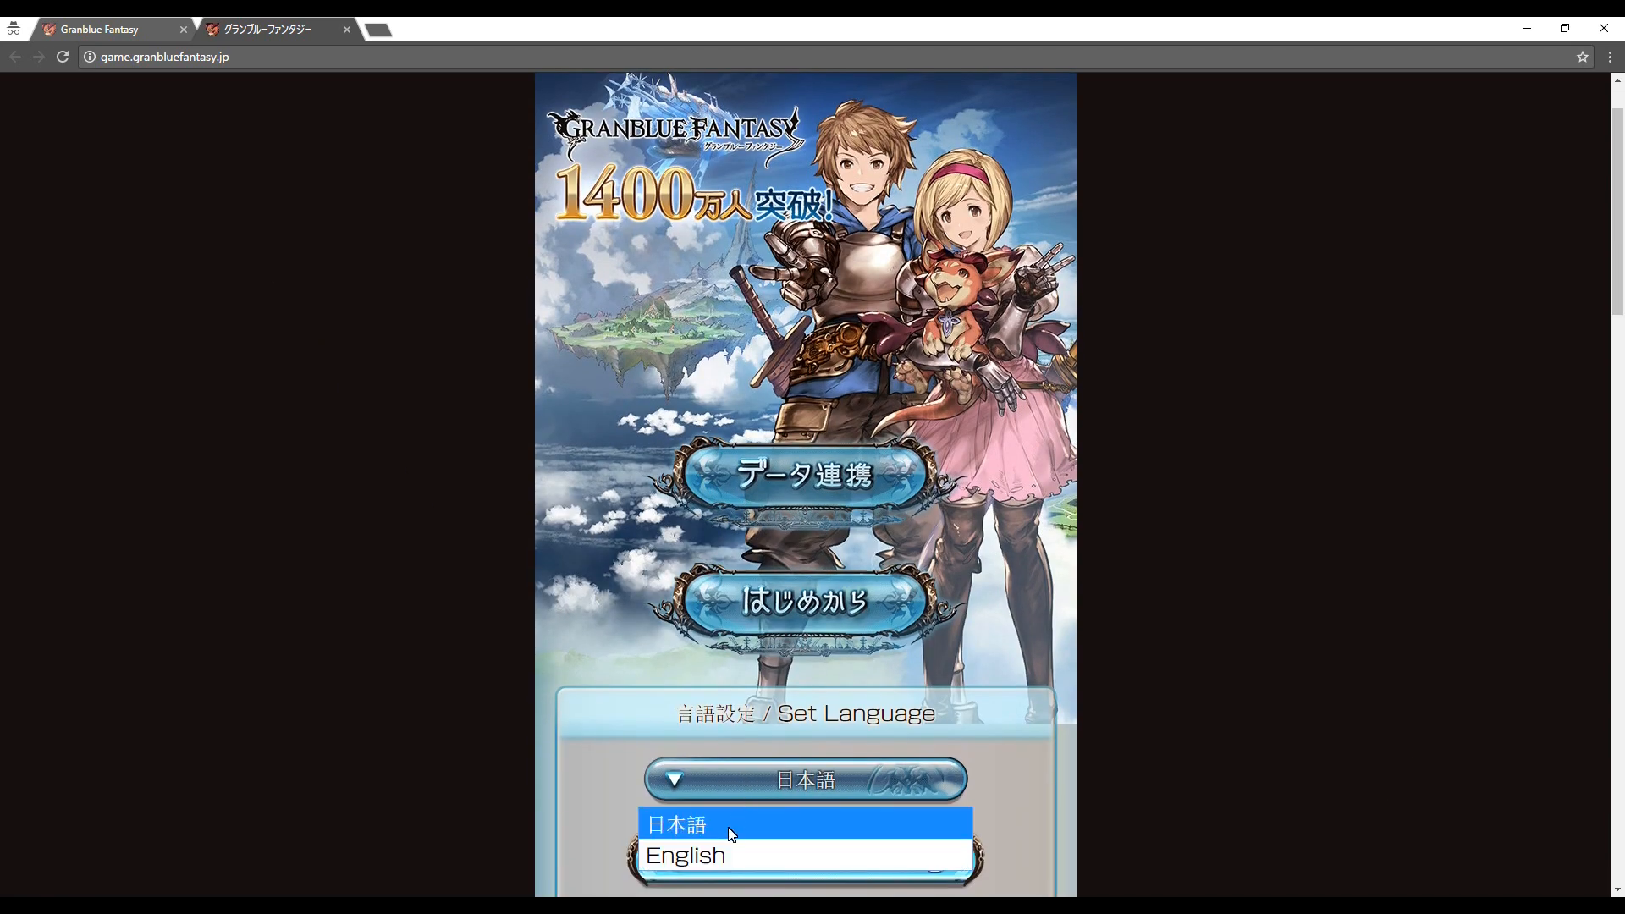
Set the game language to English and save the change
{"action": "left_click", "coordinate": [684, 854]}
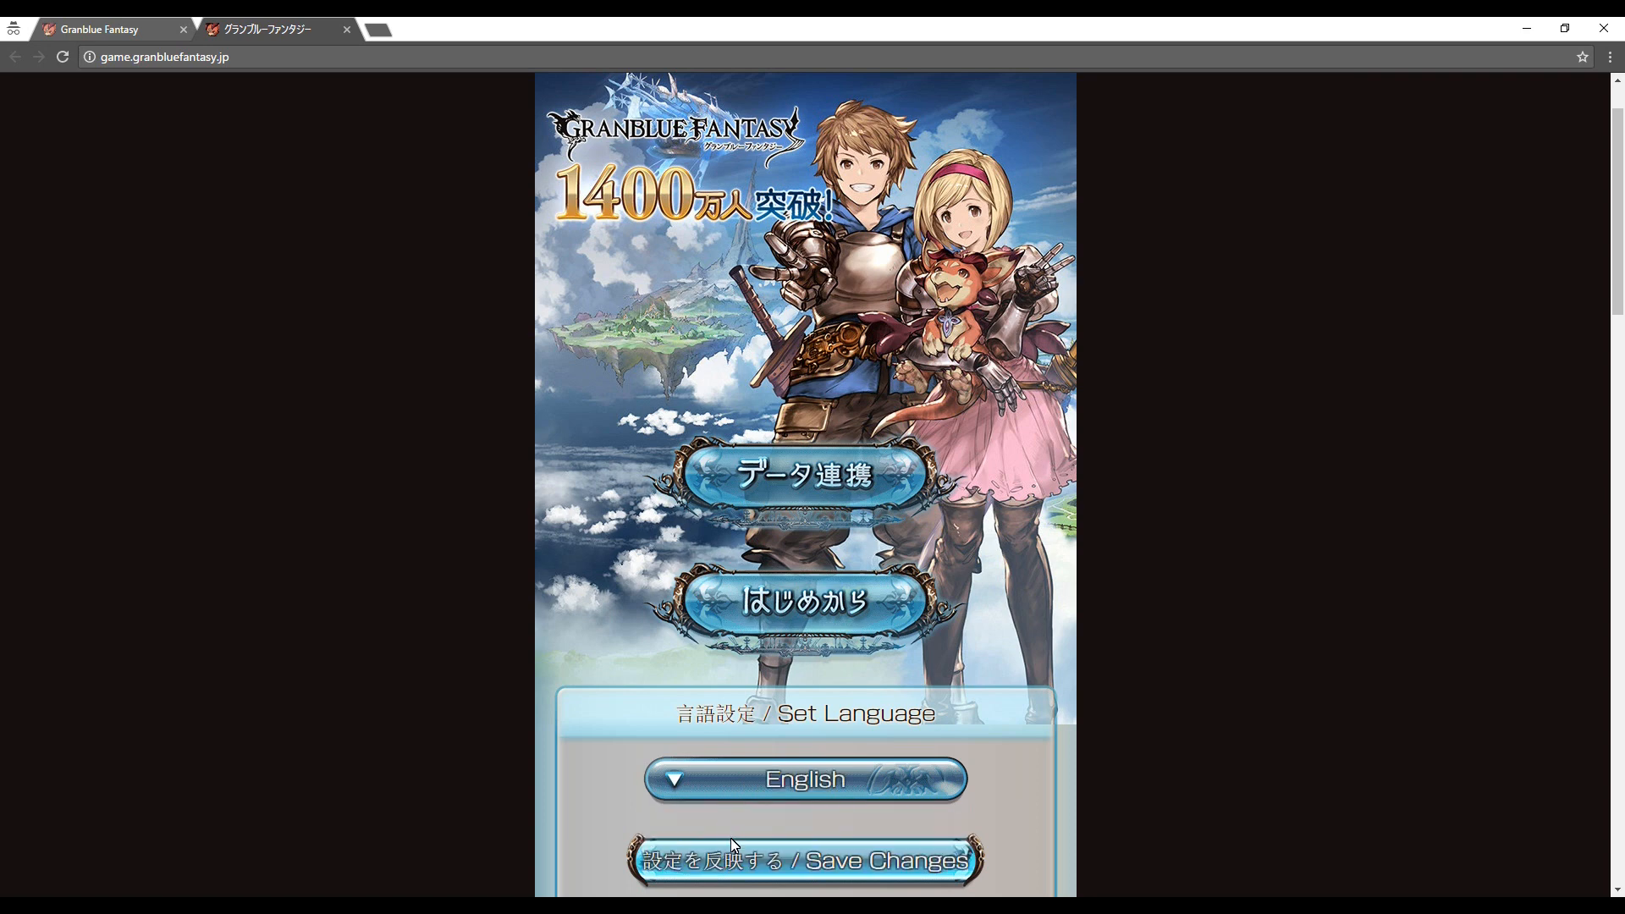
{"action": "left_click", "coordinate": [802, 860]}
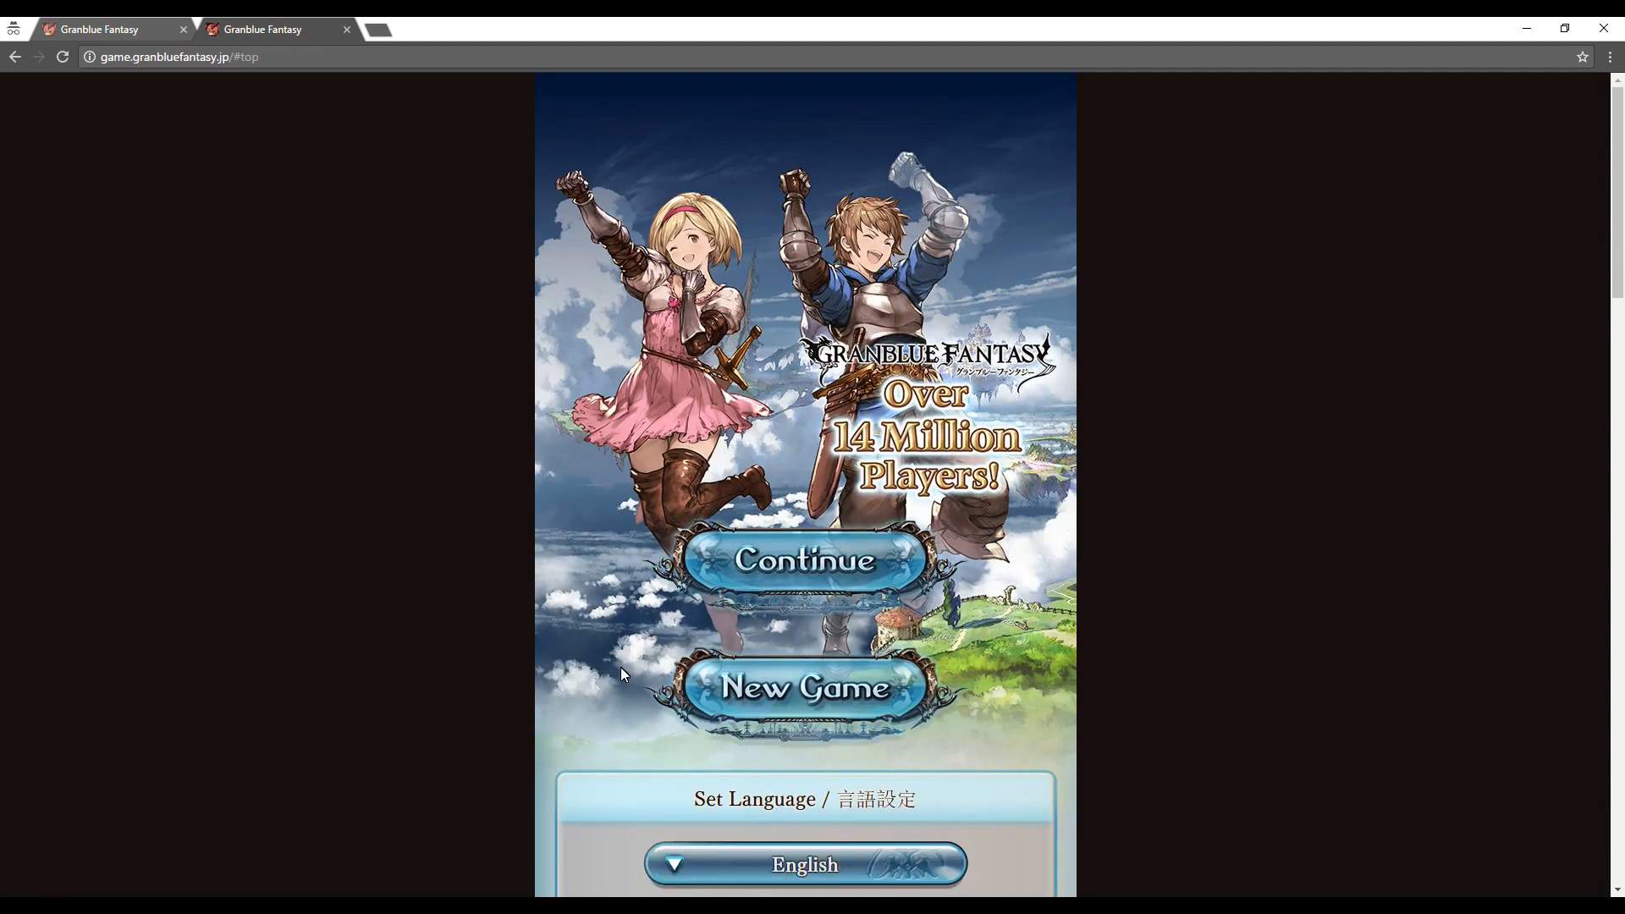
Start a New Game, skip the opening story, and pick Mobage on the Link screen
{"action": "left_click", "coordinate": [805, 688]}
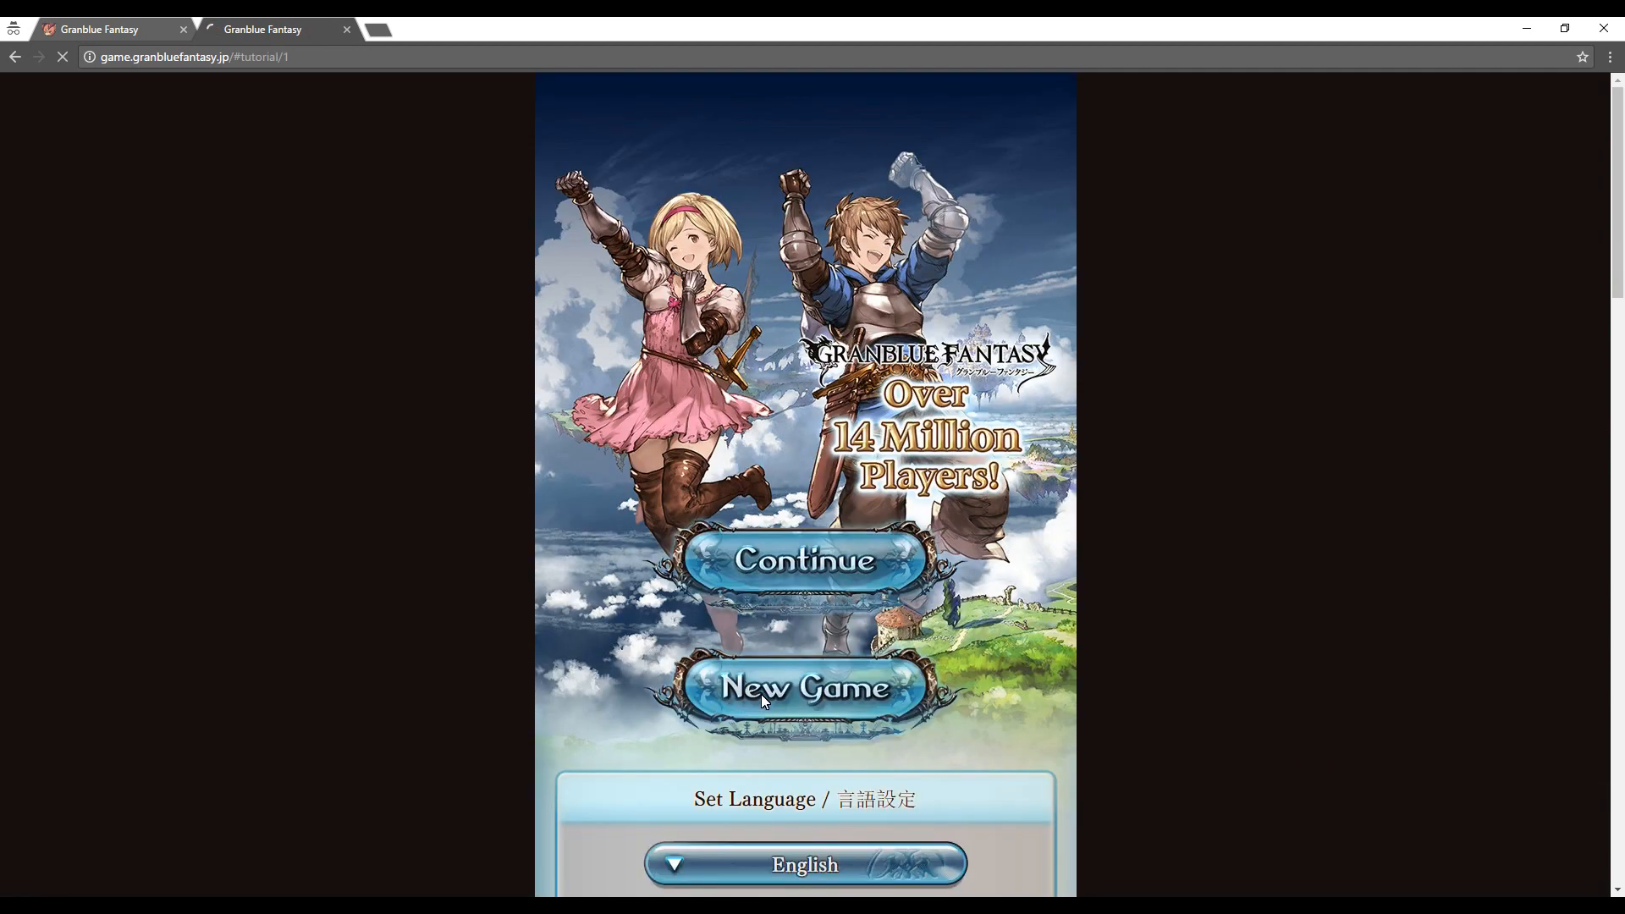
{"action": "left_click", "coordinate": [805, 689]}
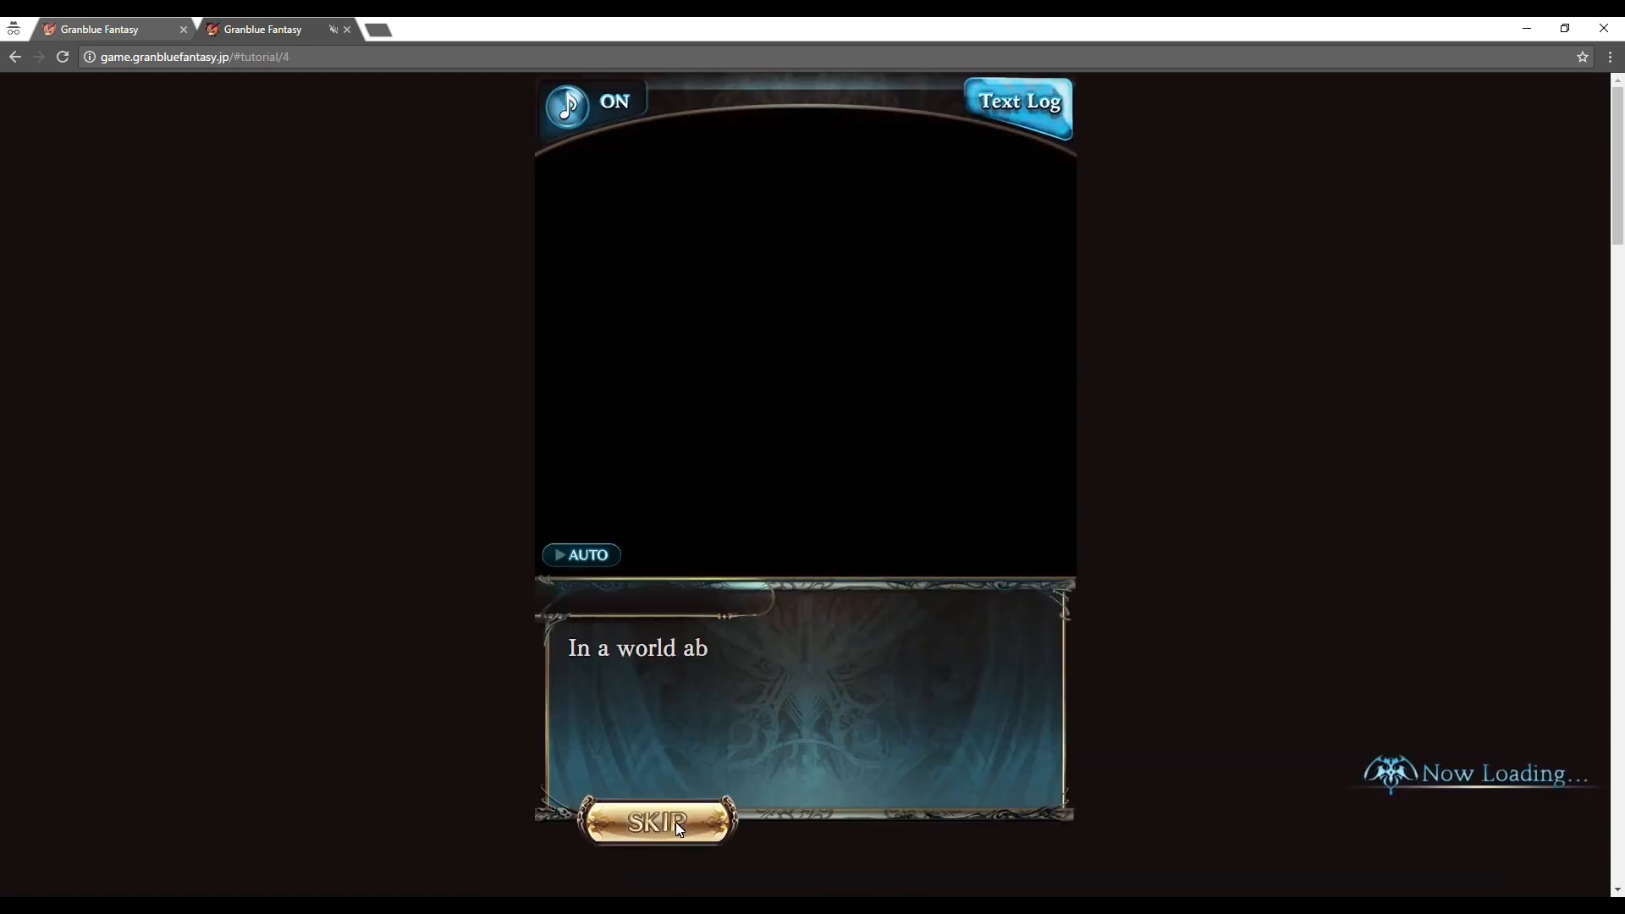
{"action": "left_click", "coordinate": [656, 822]}
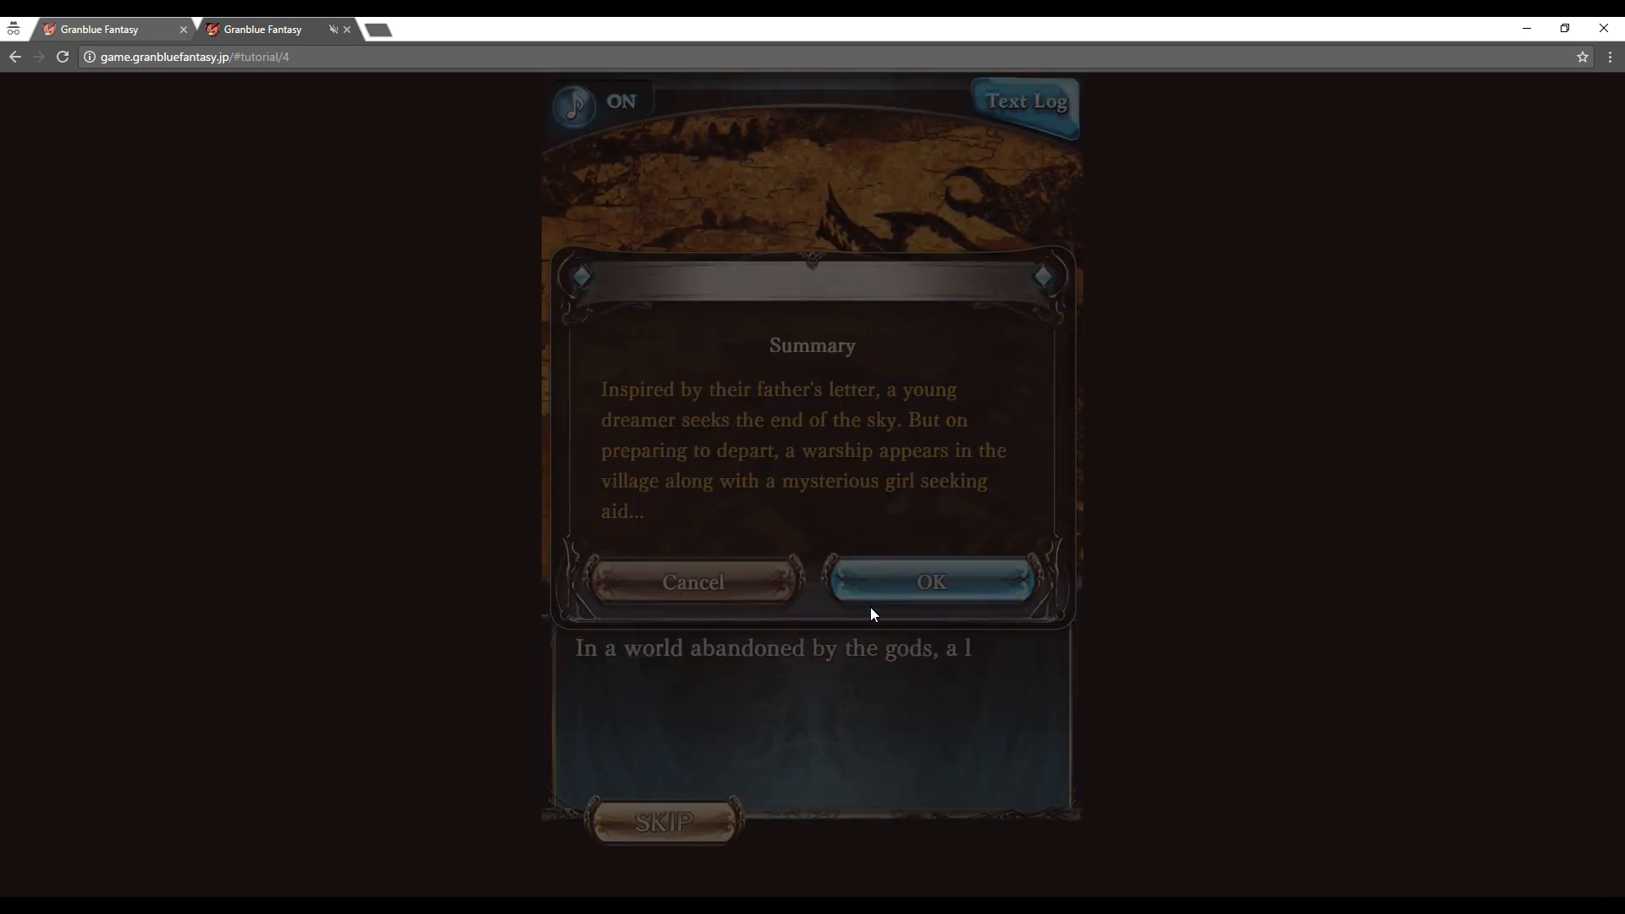
{"action": "left_click", "coordinate": [929, 581]}
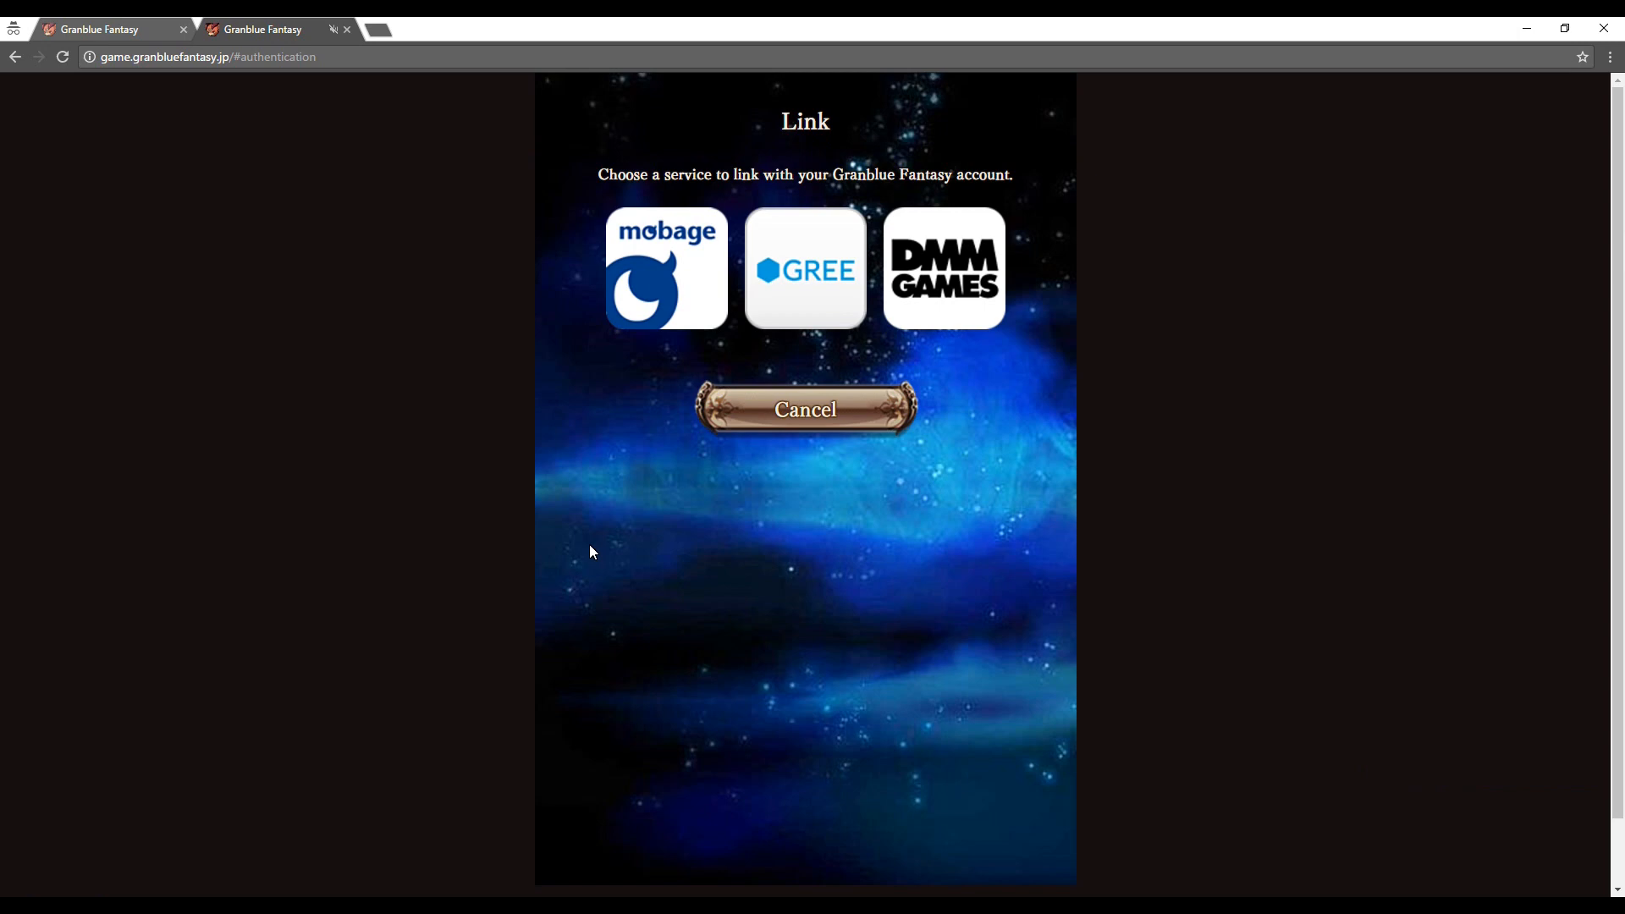
{"action": "mouse_move", "coordinate": [609, 447]}
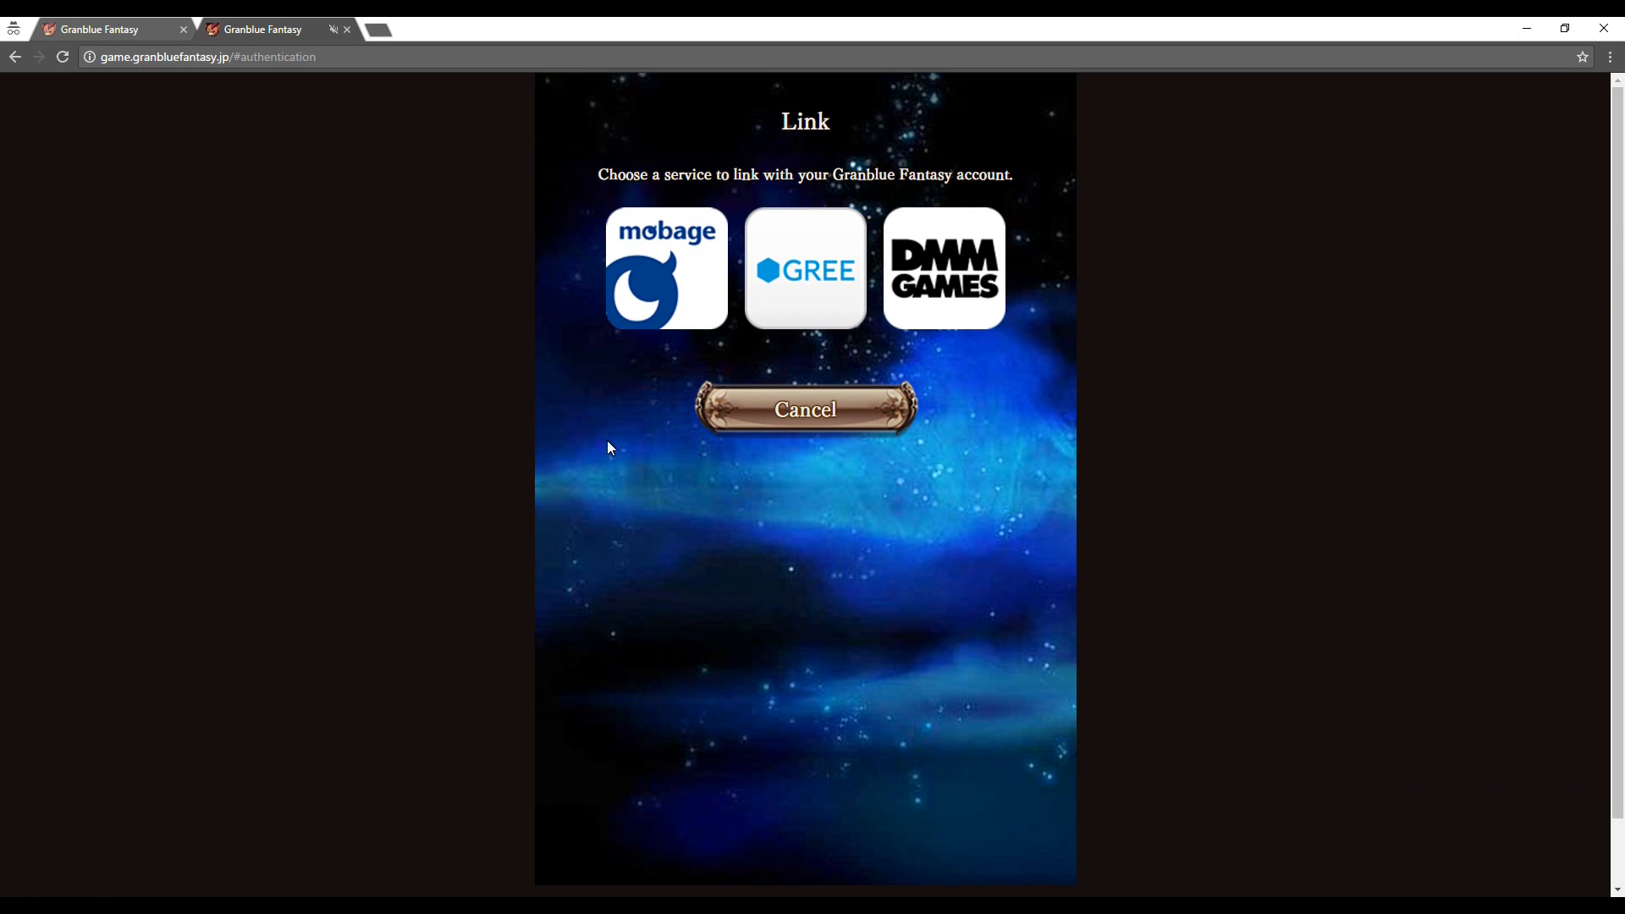
{"action": "left_click", "coordinate": [666, 268]}
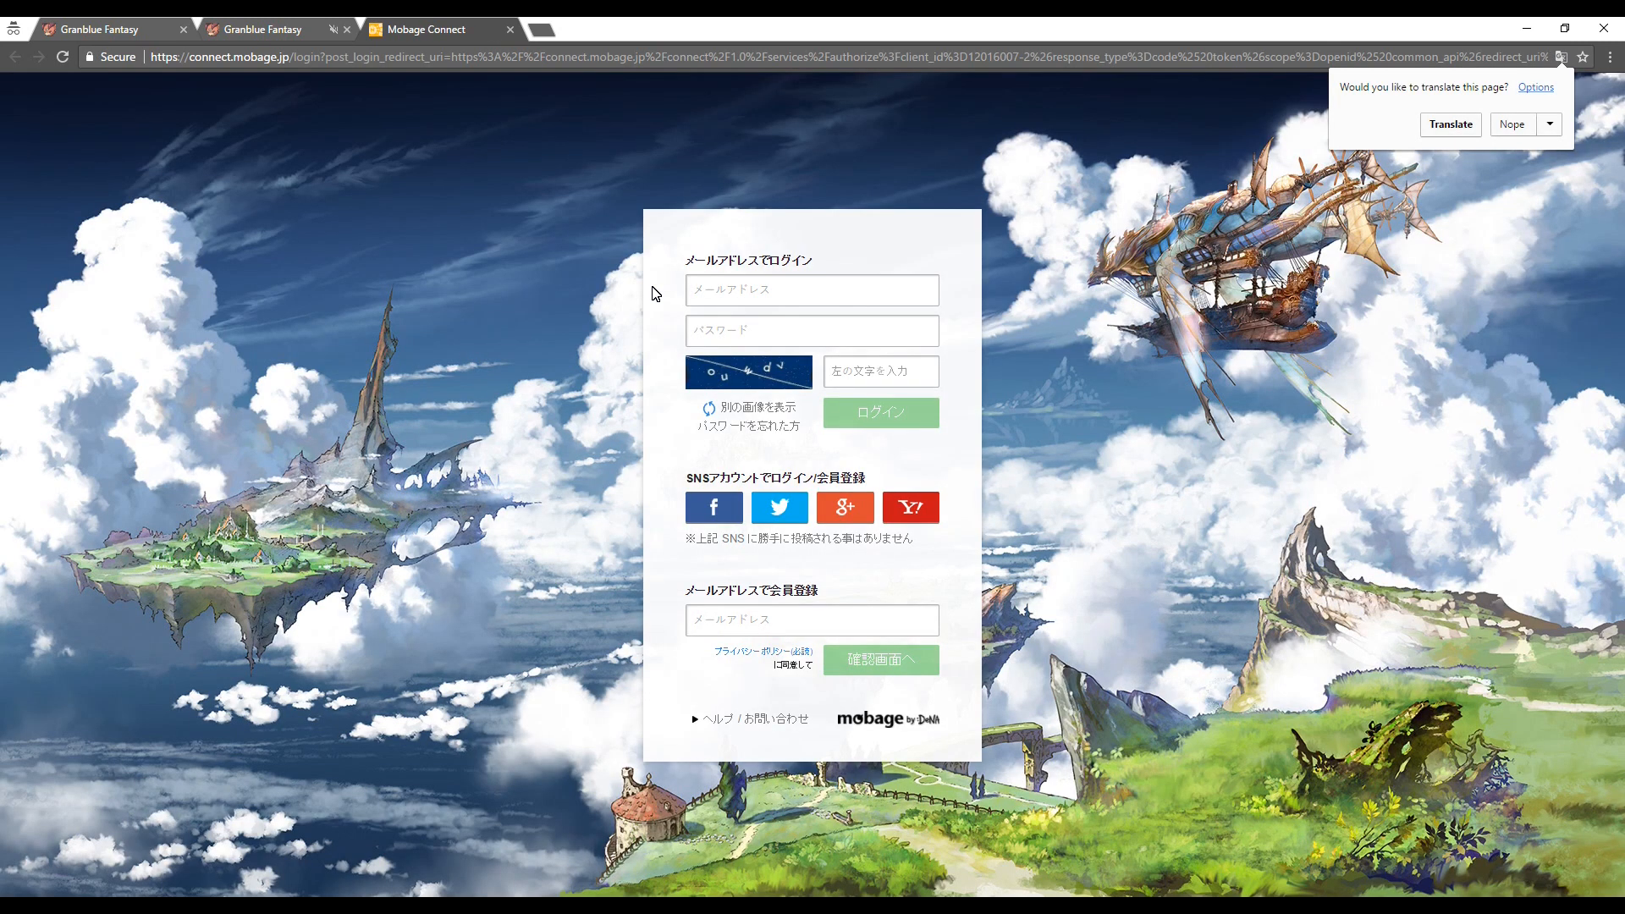
{"action": "mouse_move", "coordinate": [1245, 285]}
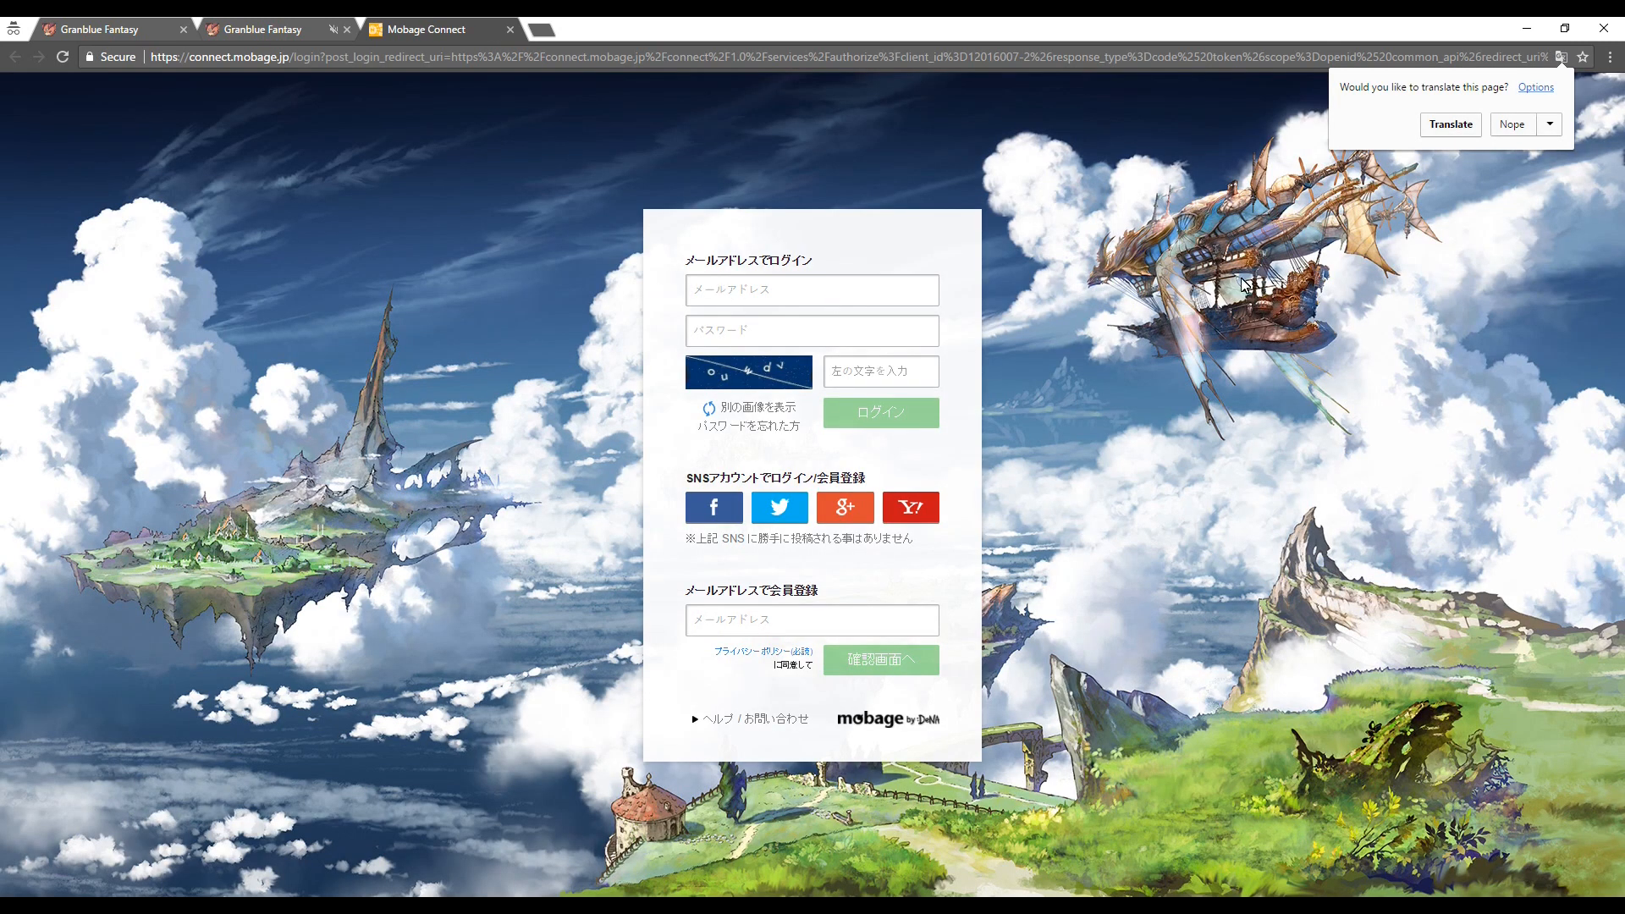
{"action": "left_click", "coordinate": [1449, 123]}
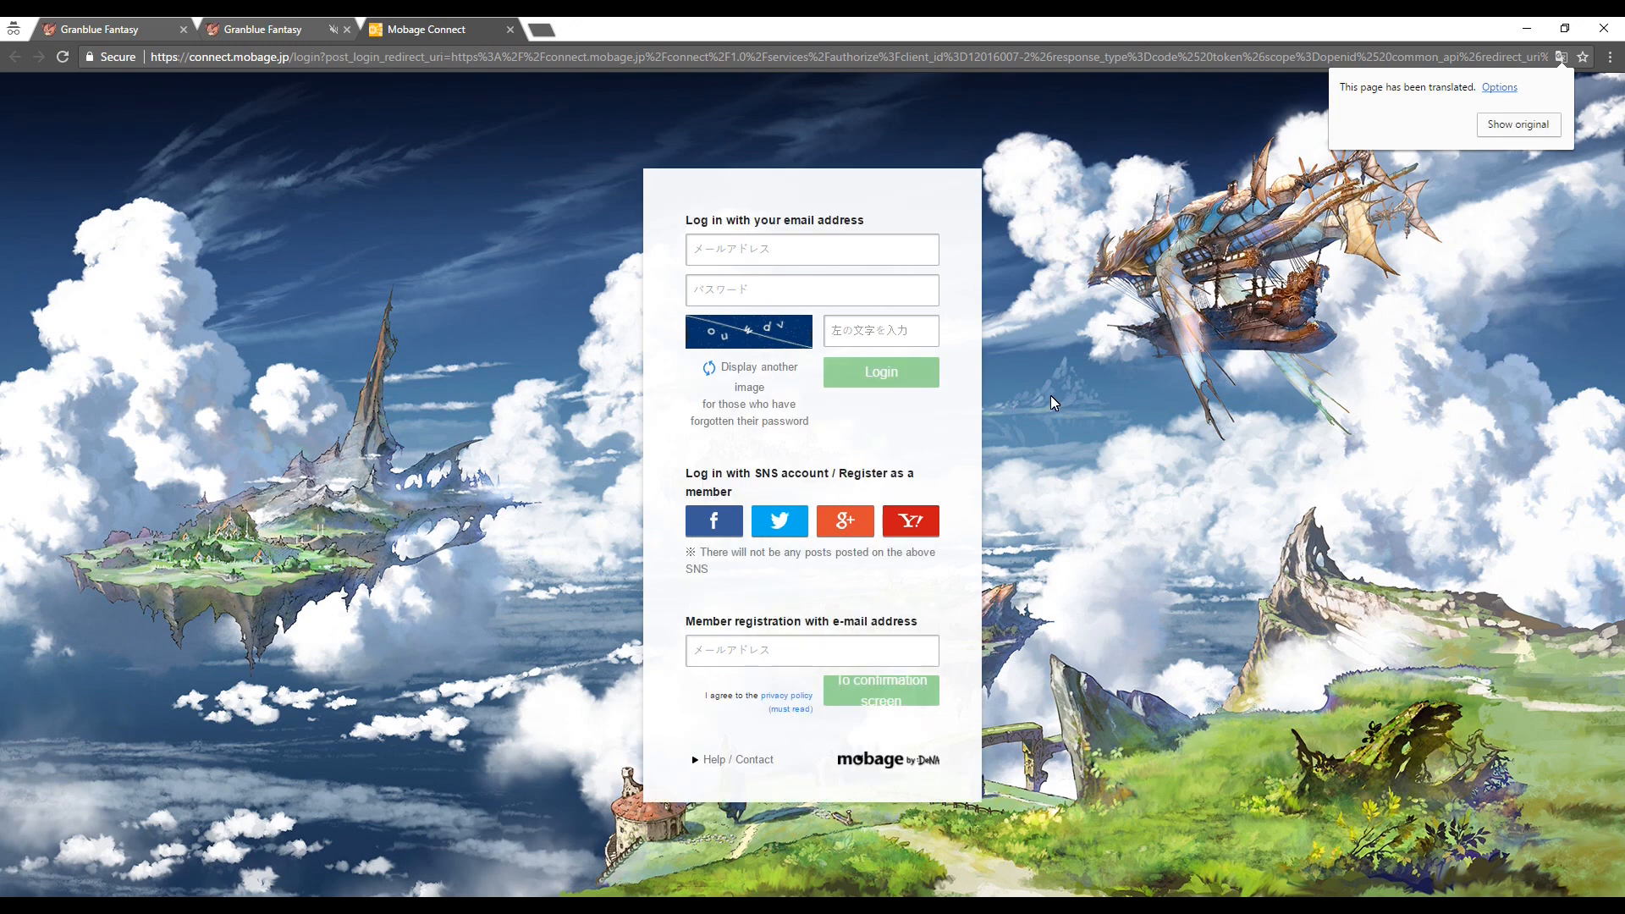
{"action": "mouse_move", "coordinate": [798, 624]}
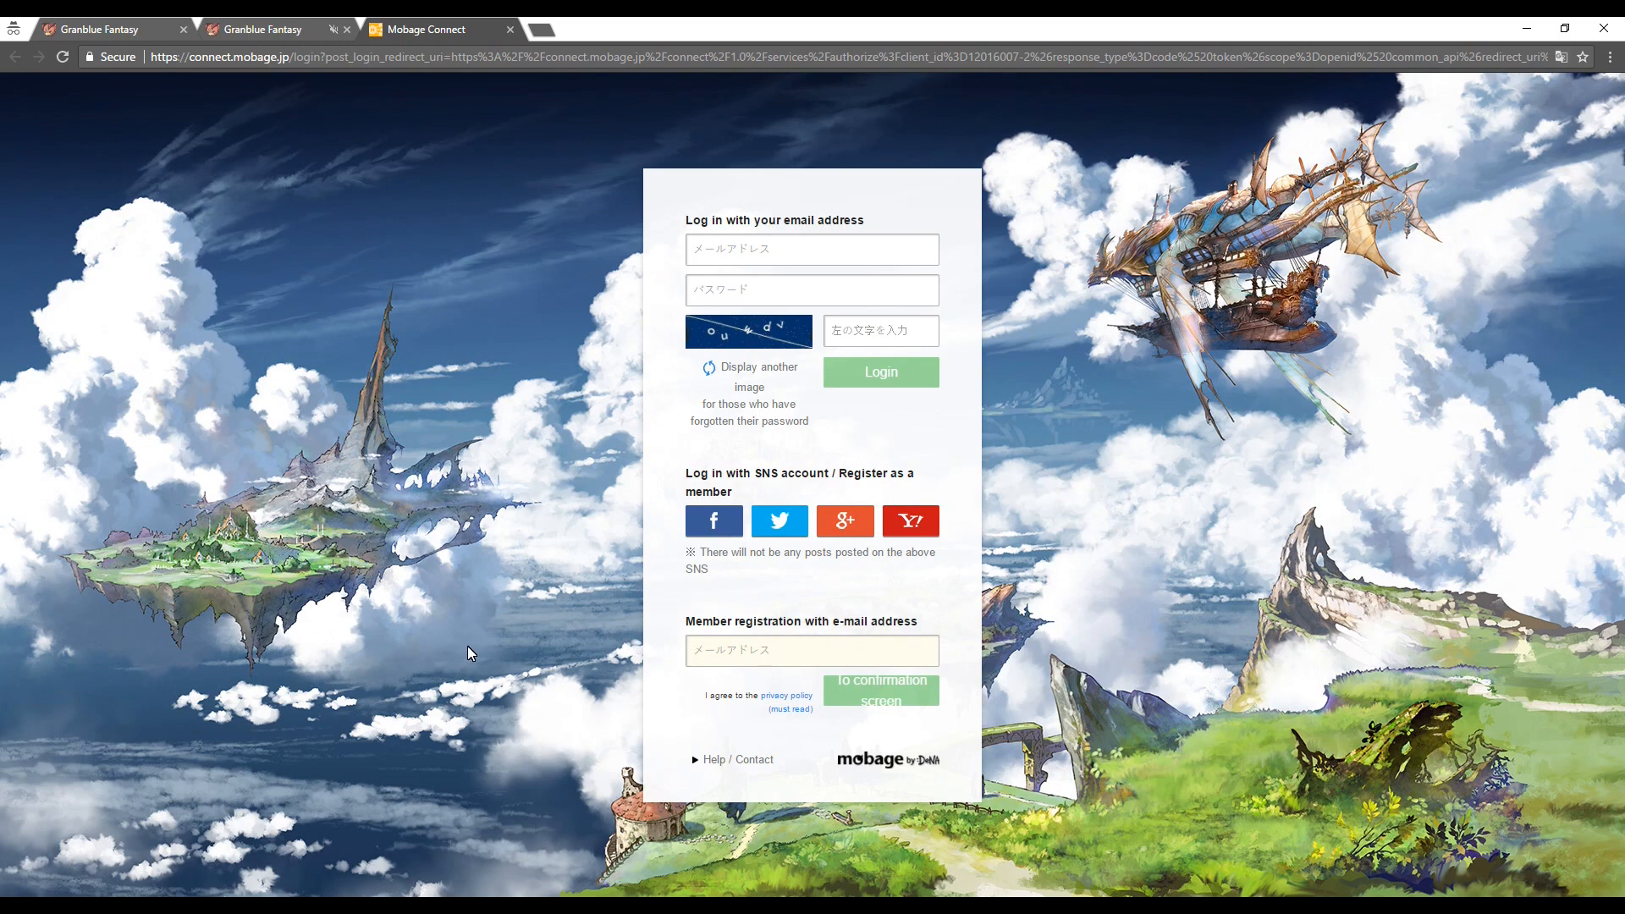
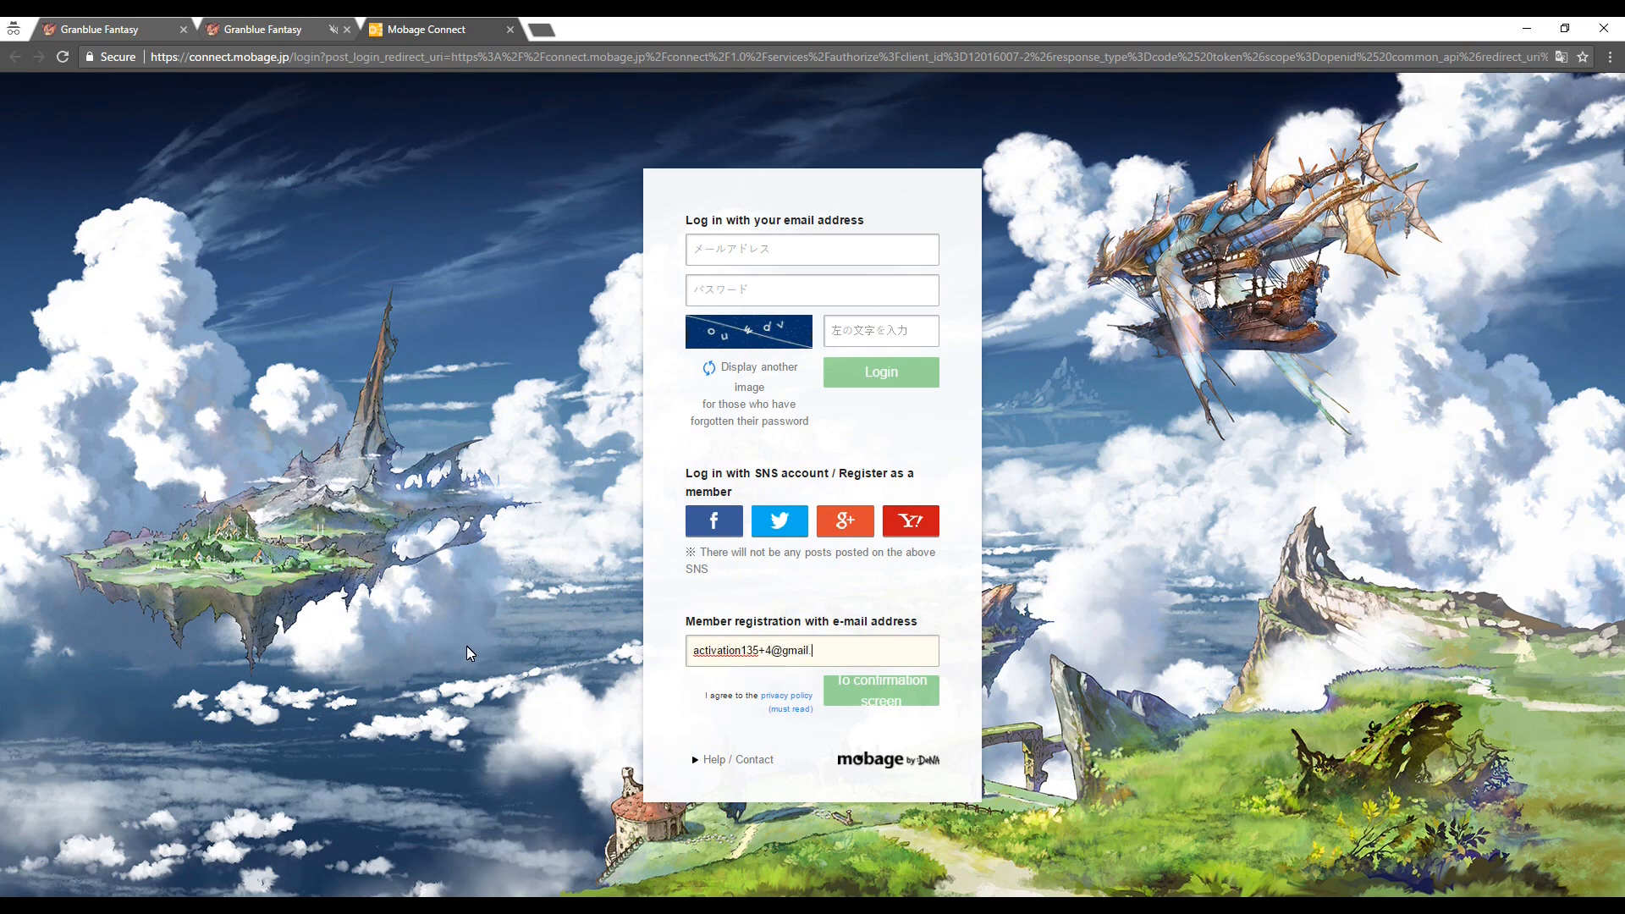
{"action": "left_click", "coordinate": [880, 691]}
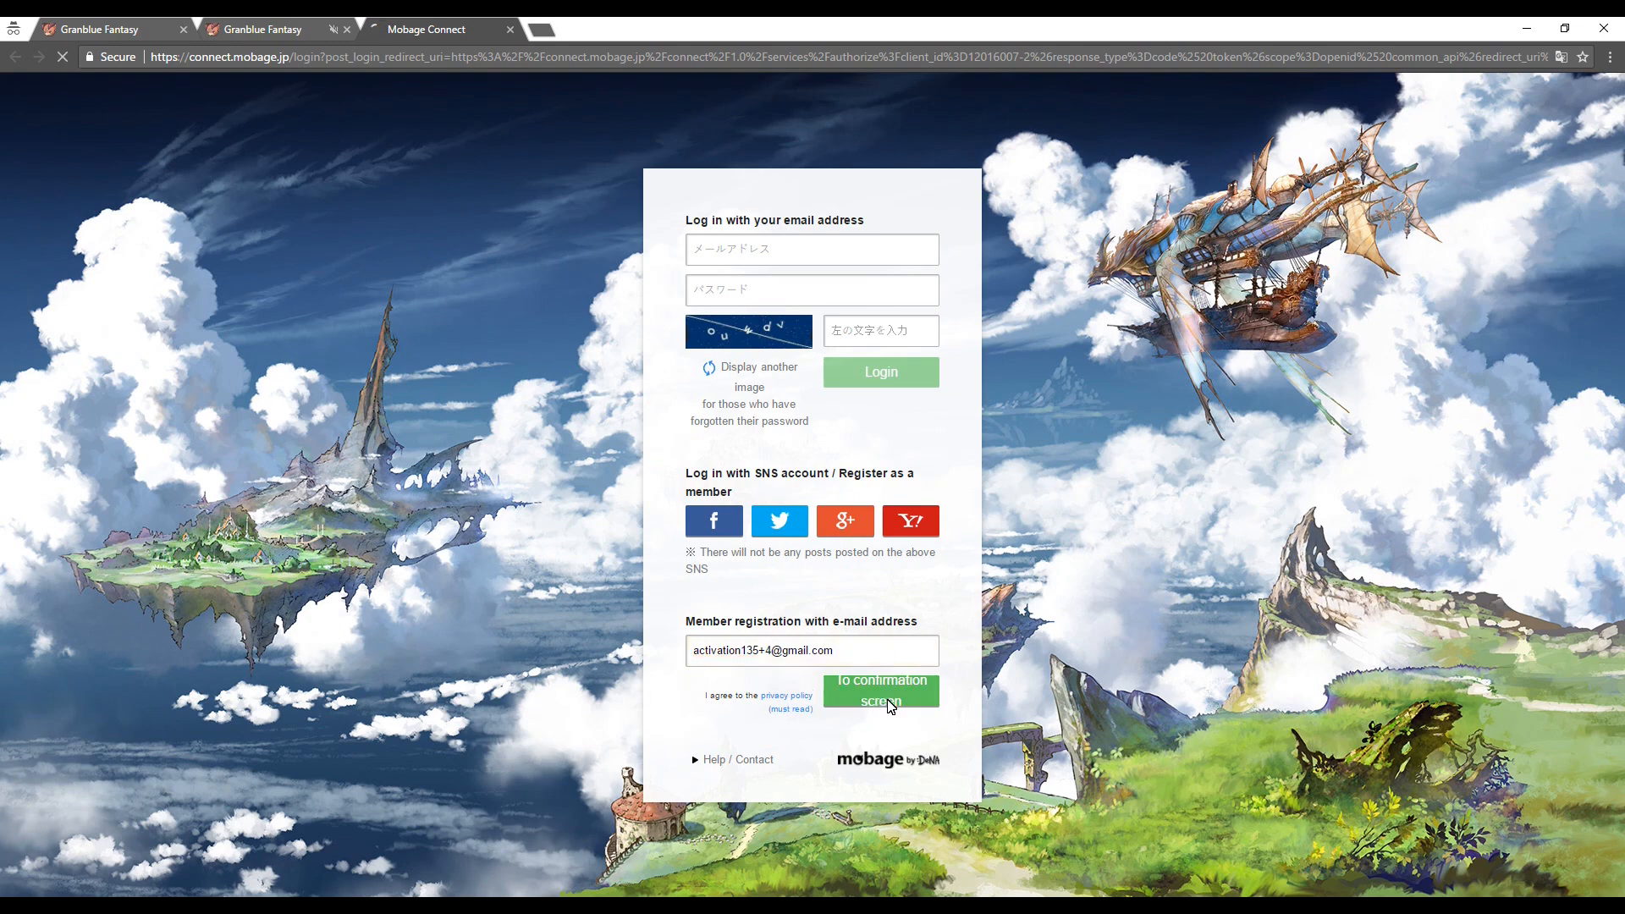
{"action": "left_click", "coordinate": [881, 692]}
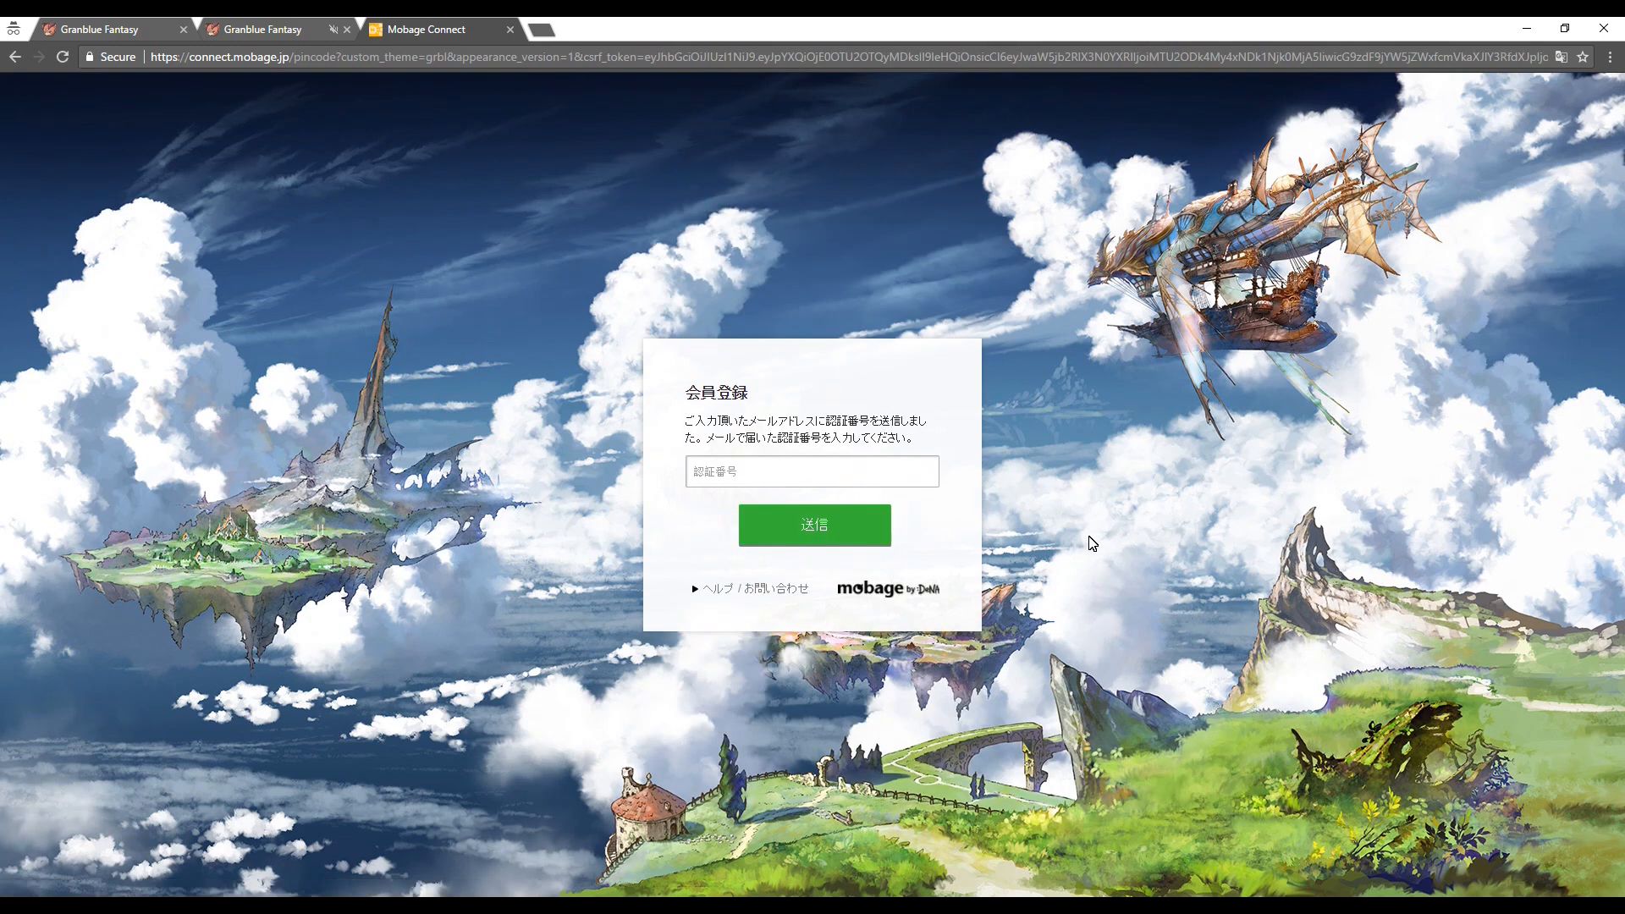
{"action": "left_click", "coordinate": [1561, 57]}
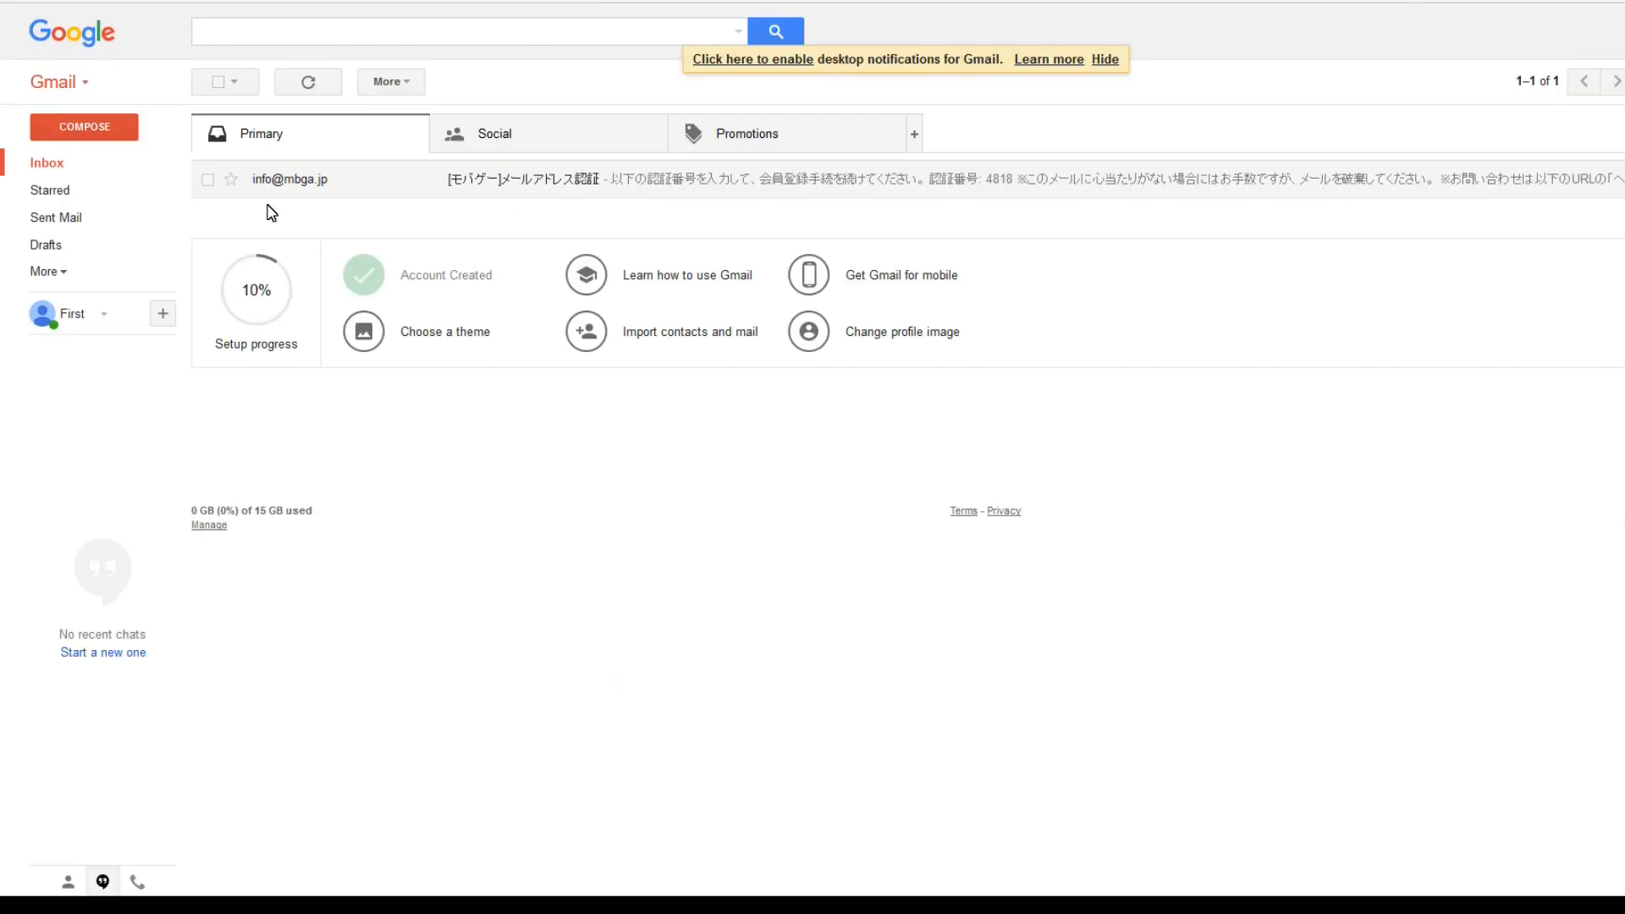
{"action": "left_click", "coordinate": [43, 272]}
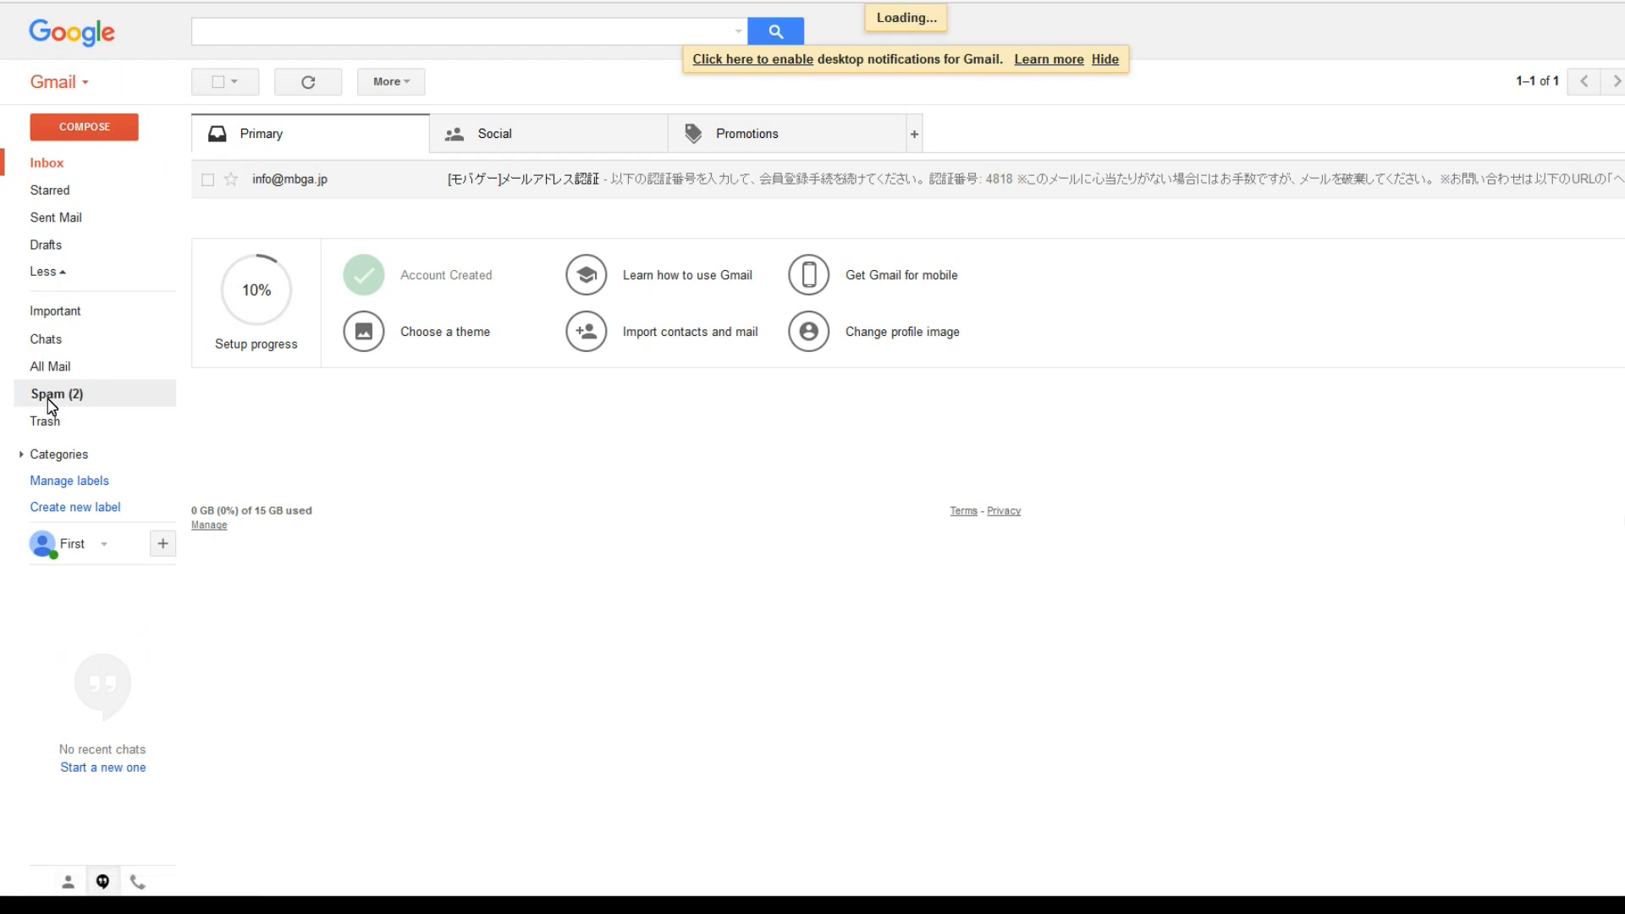
{"action": "left_click", "coordinate": [50, 393]}
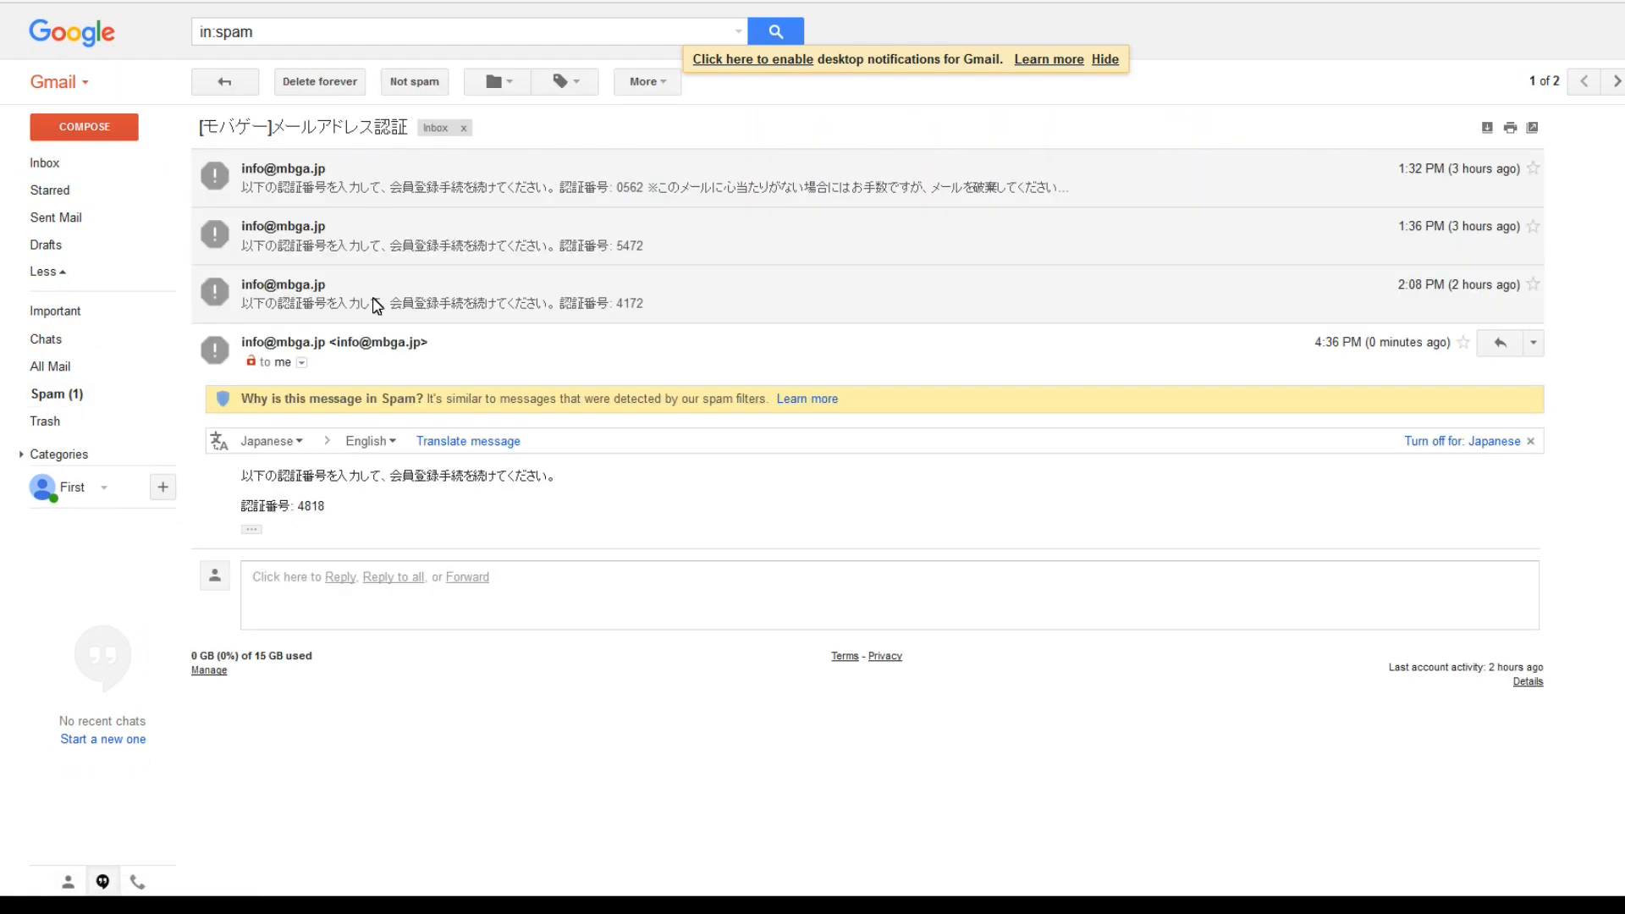
{"action": "left_click", "coordinate": [468, 440]}
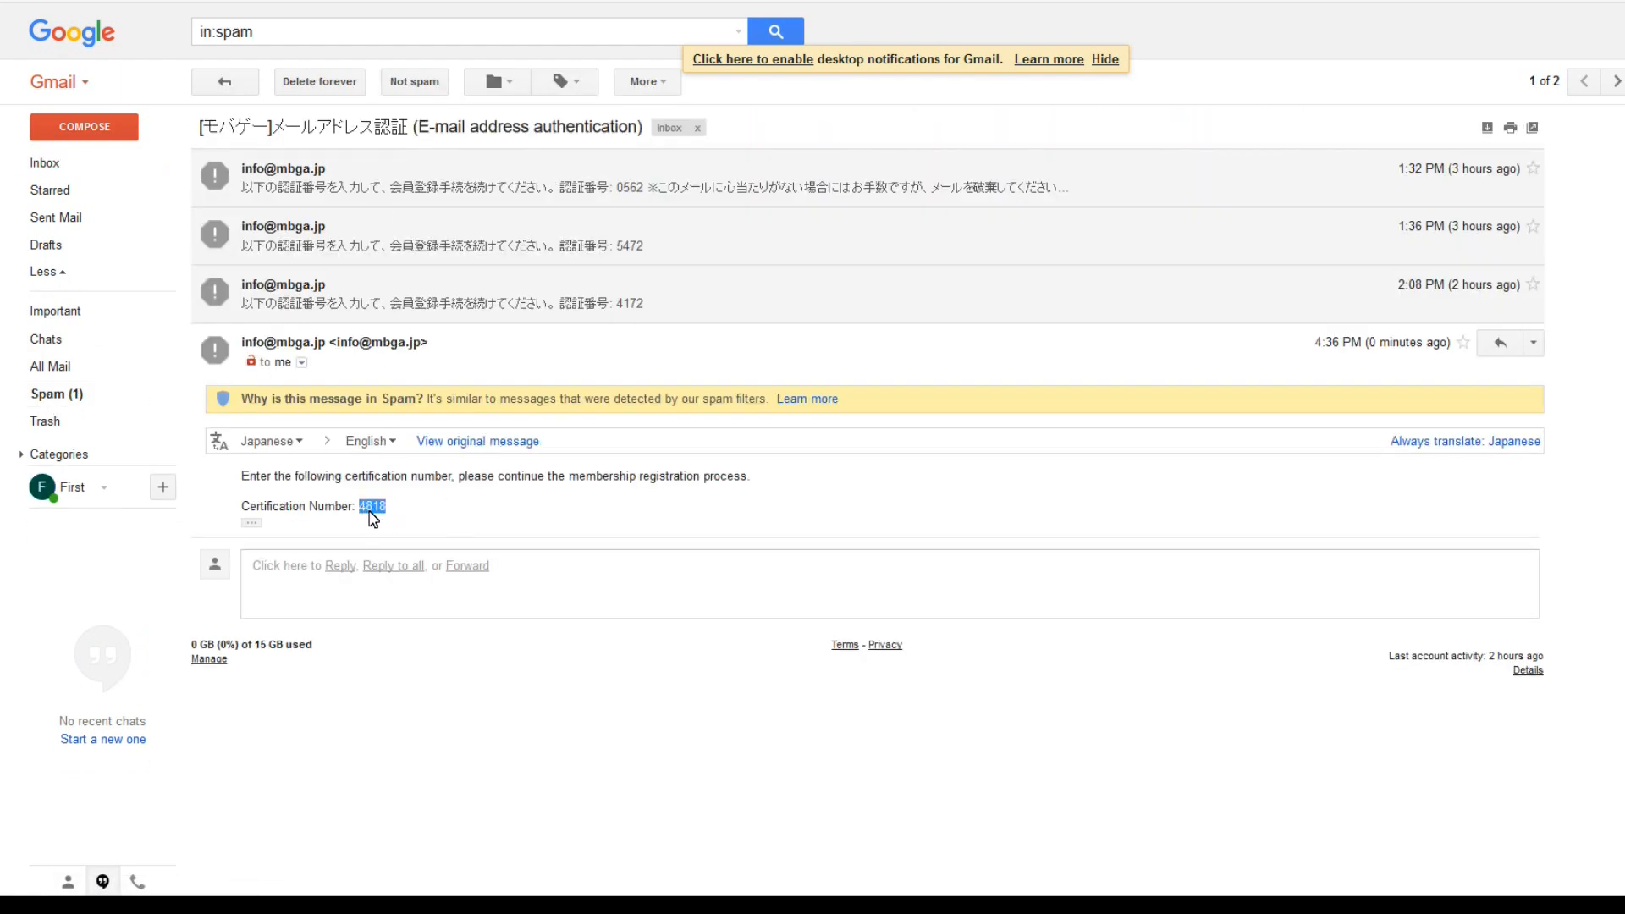
{"action": "left_click", "coordinate": [425, 29]}
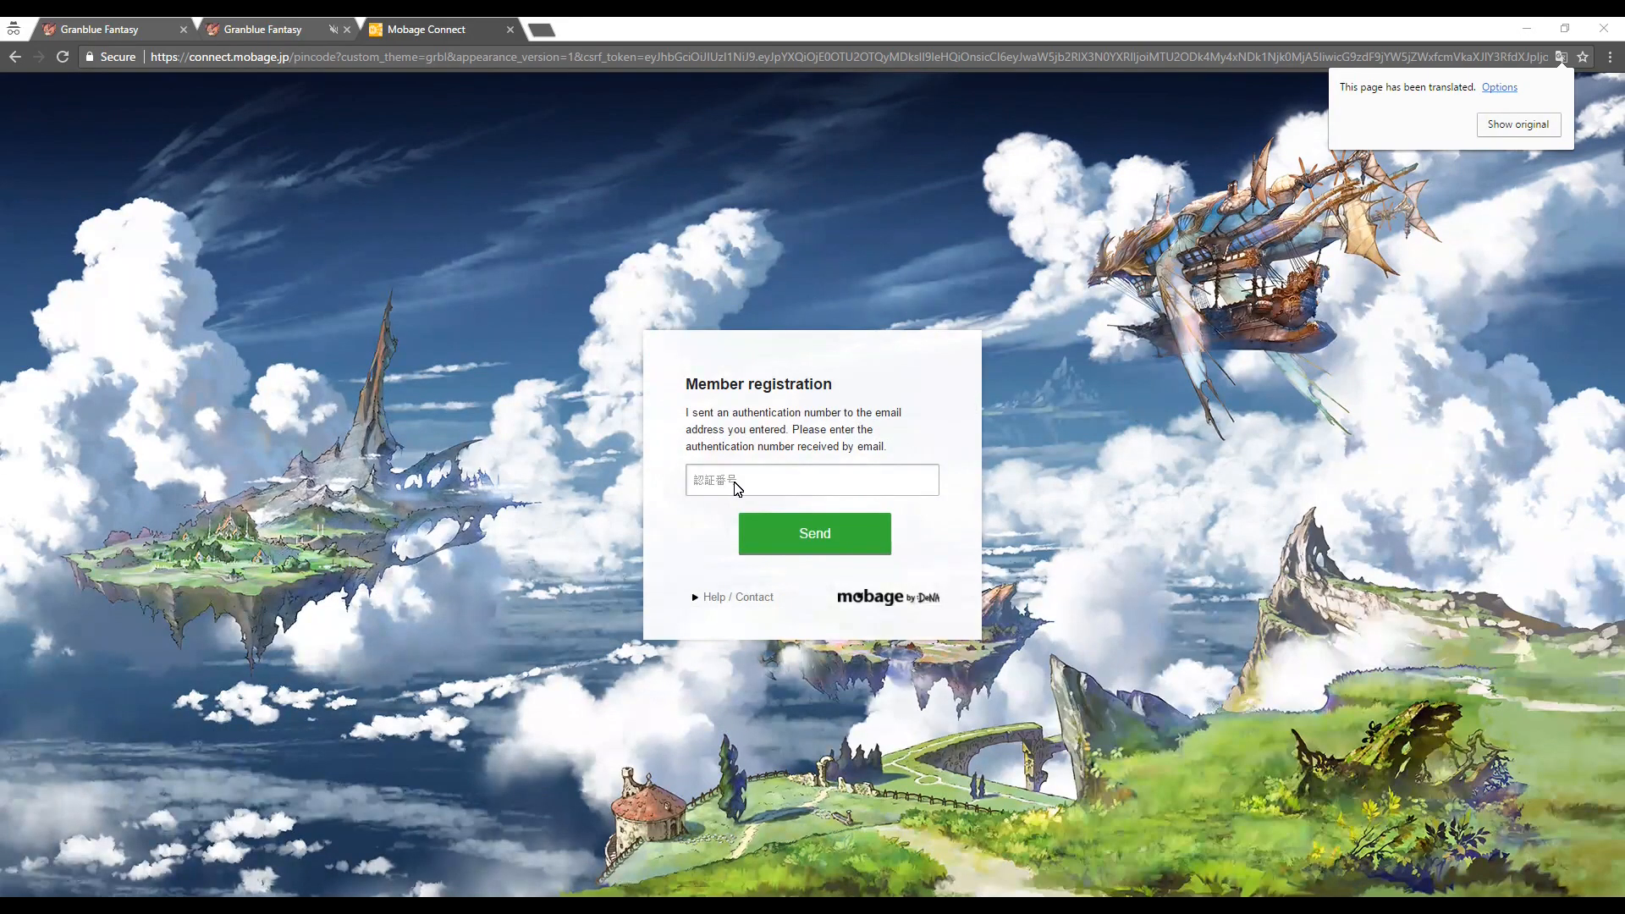
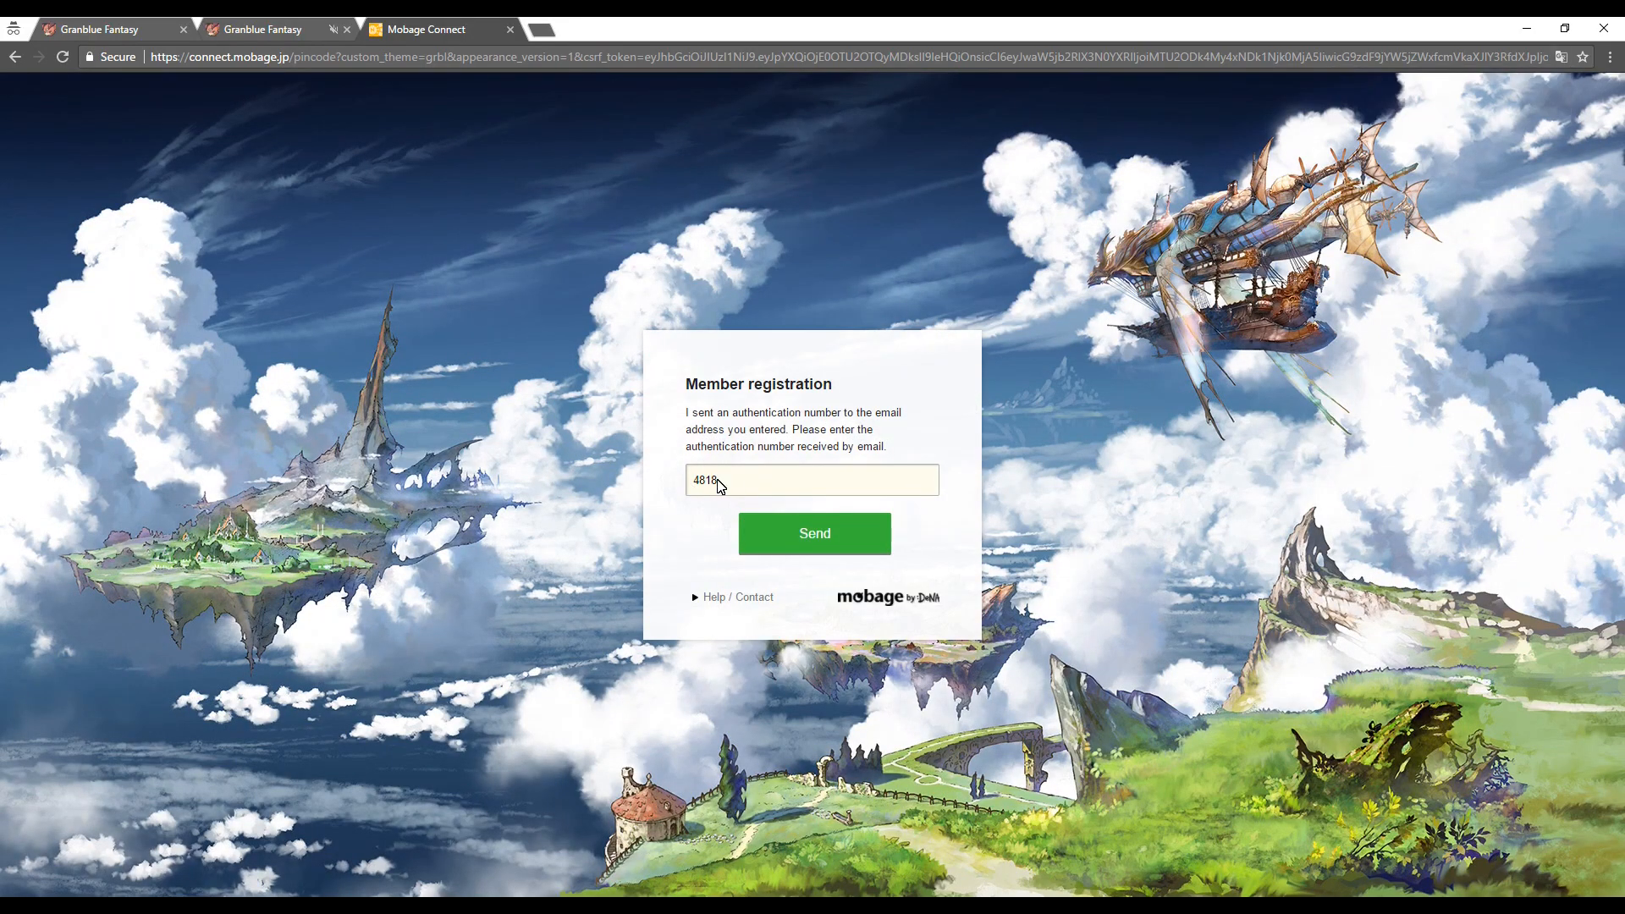
{"action": "left_click", "coordinate": [814, 533]}
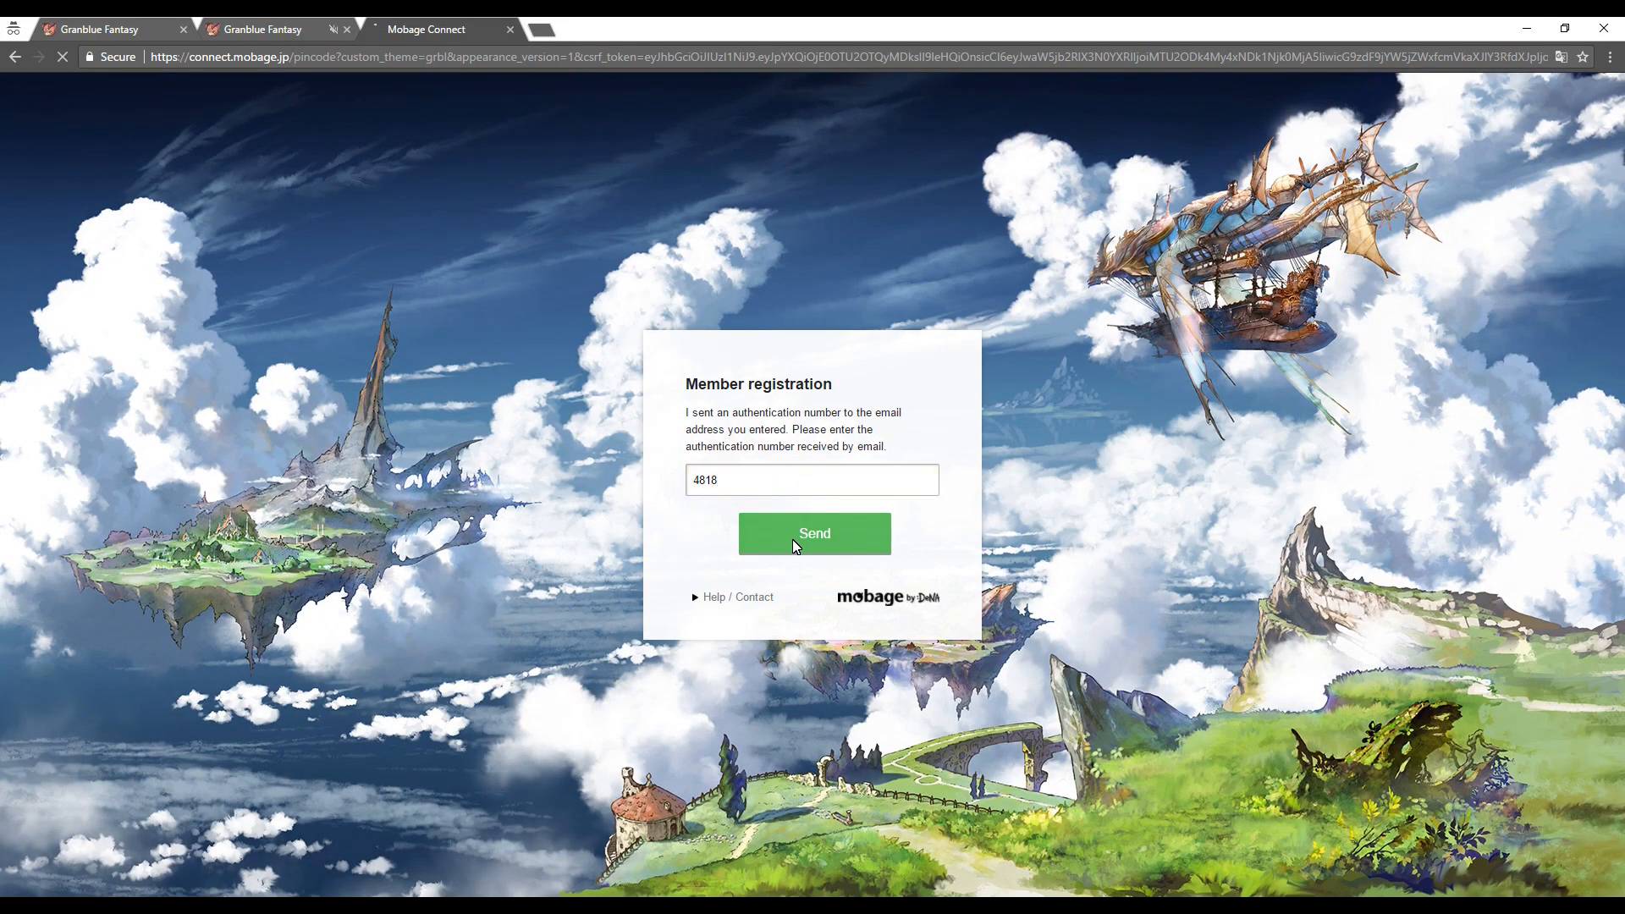
{"action": "left_click", "coordinate": [813, 532]}
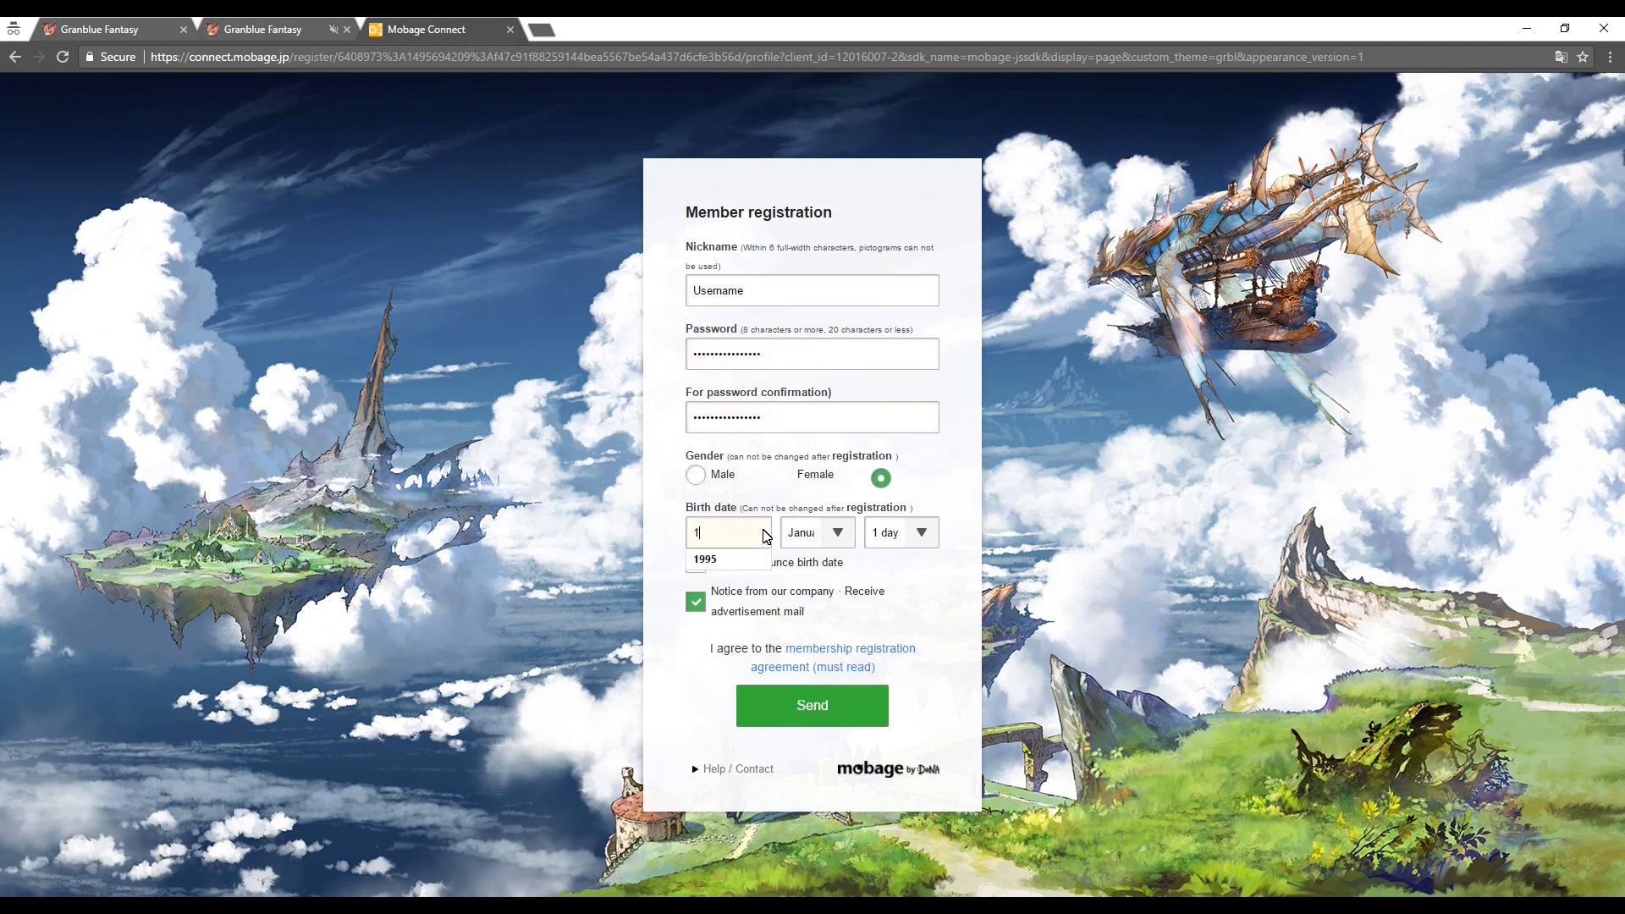
{"action": "left_click", "coordinate": [705, 558]}
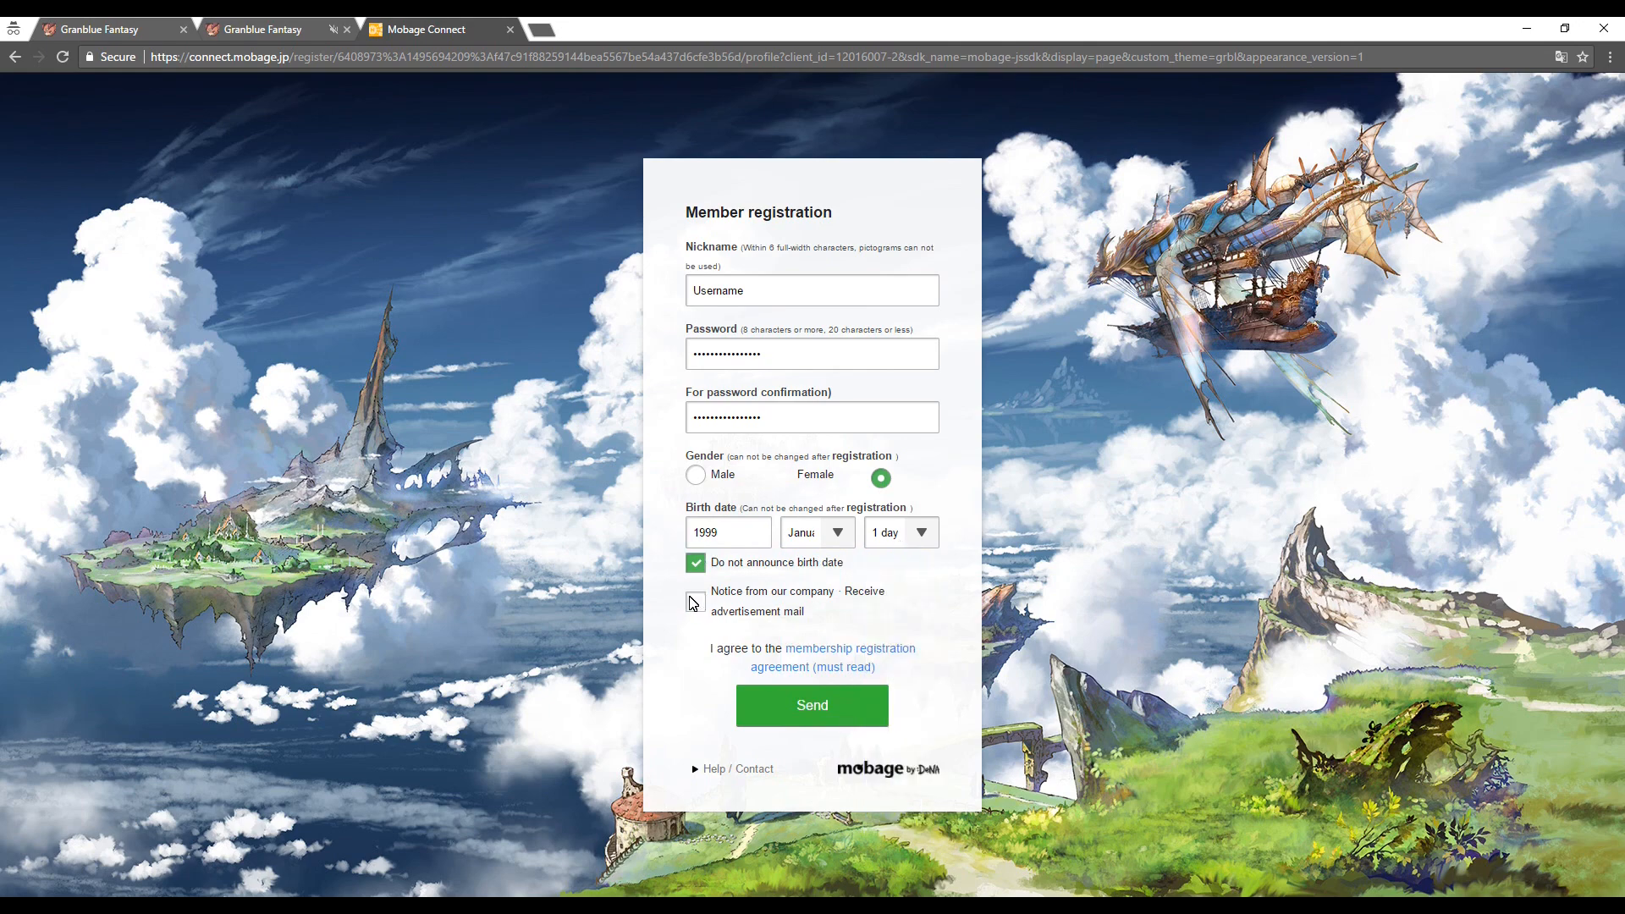
{"action": "mouse_move", "coordinate": [812, 705]}
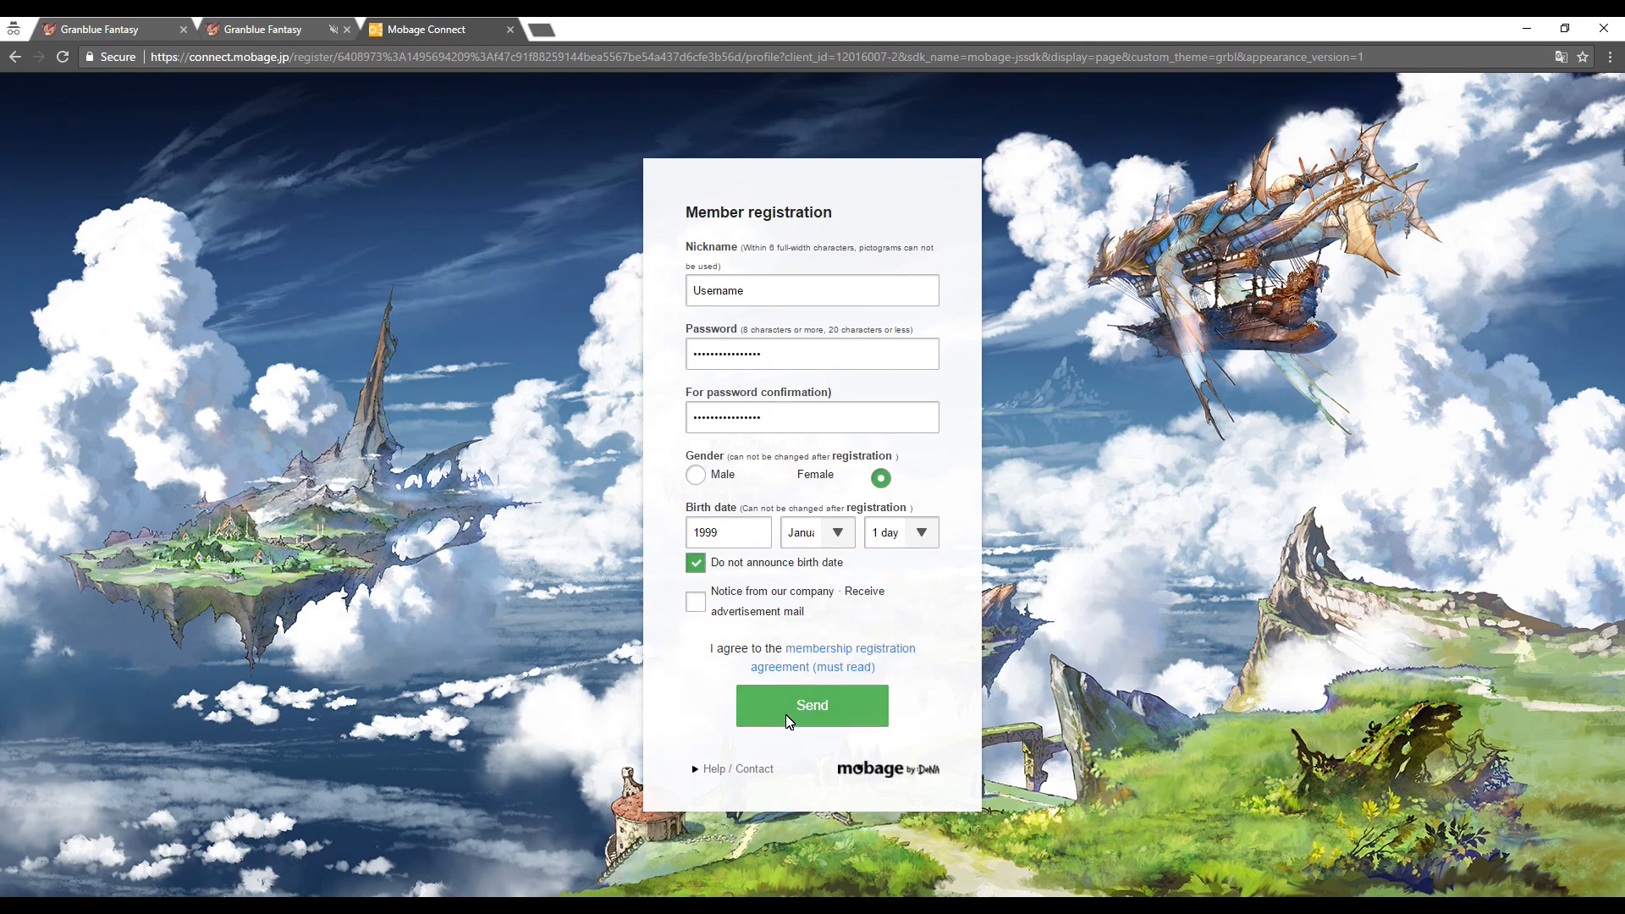
{"action": "left_click", "coordinate": [812, 705]}
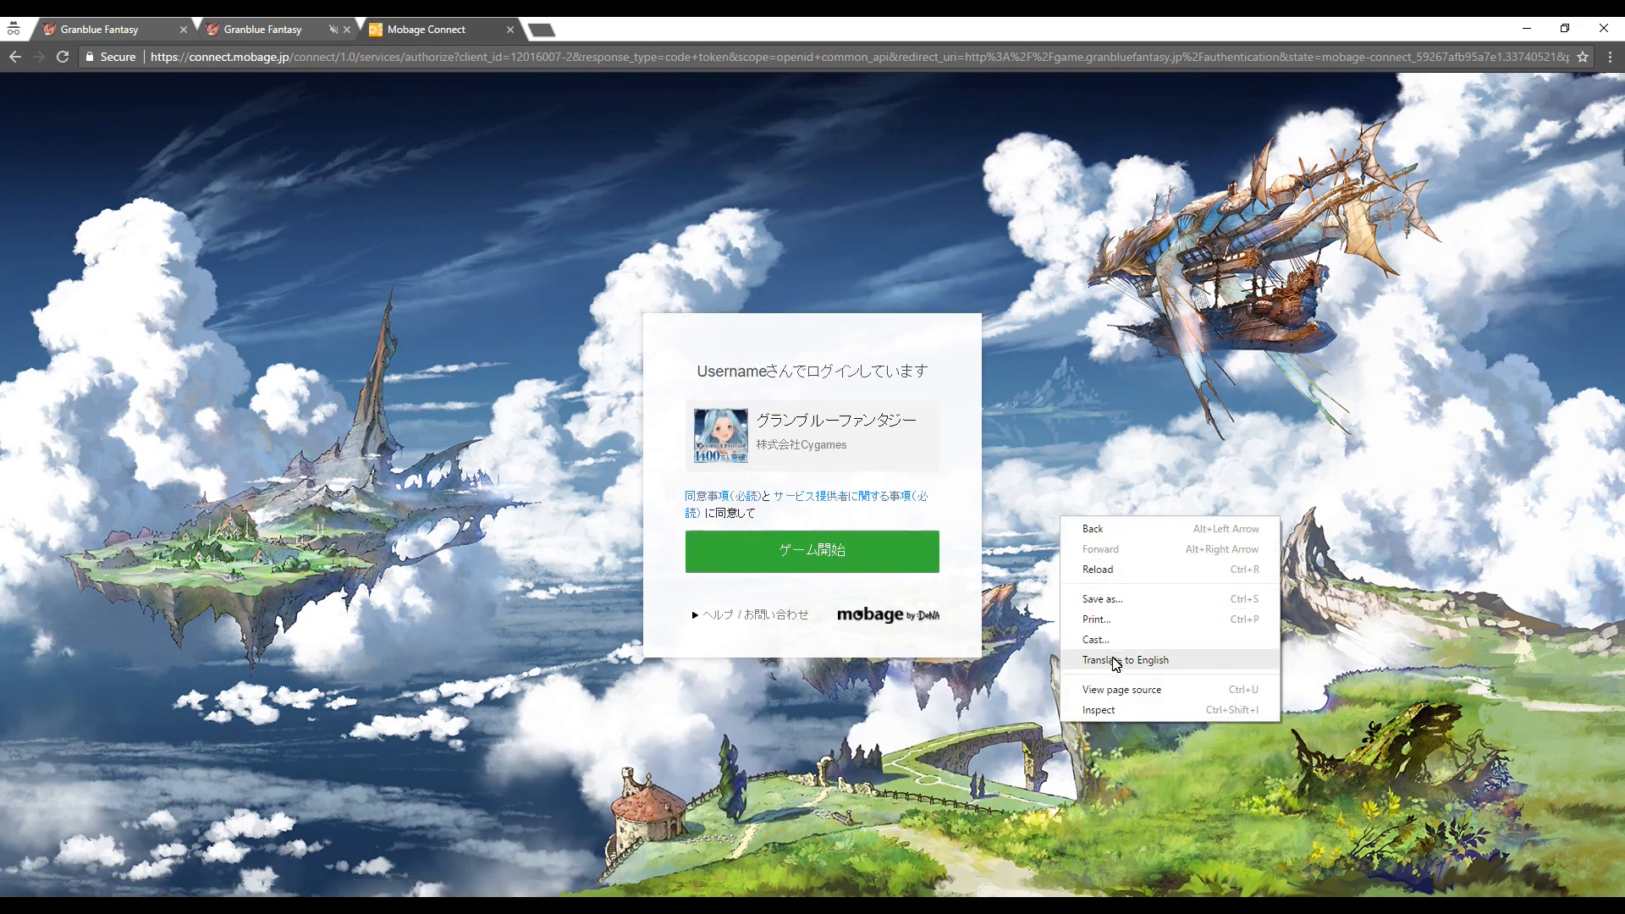
Translate the login confirmation to English and start the game as the new user
{"action": "left_click", "coordinate": [1125, 660]}
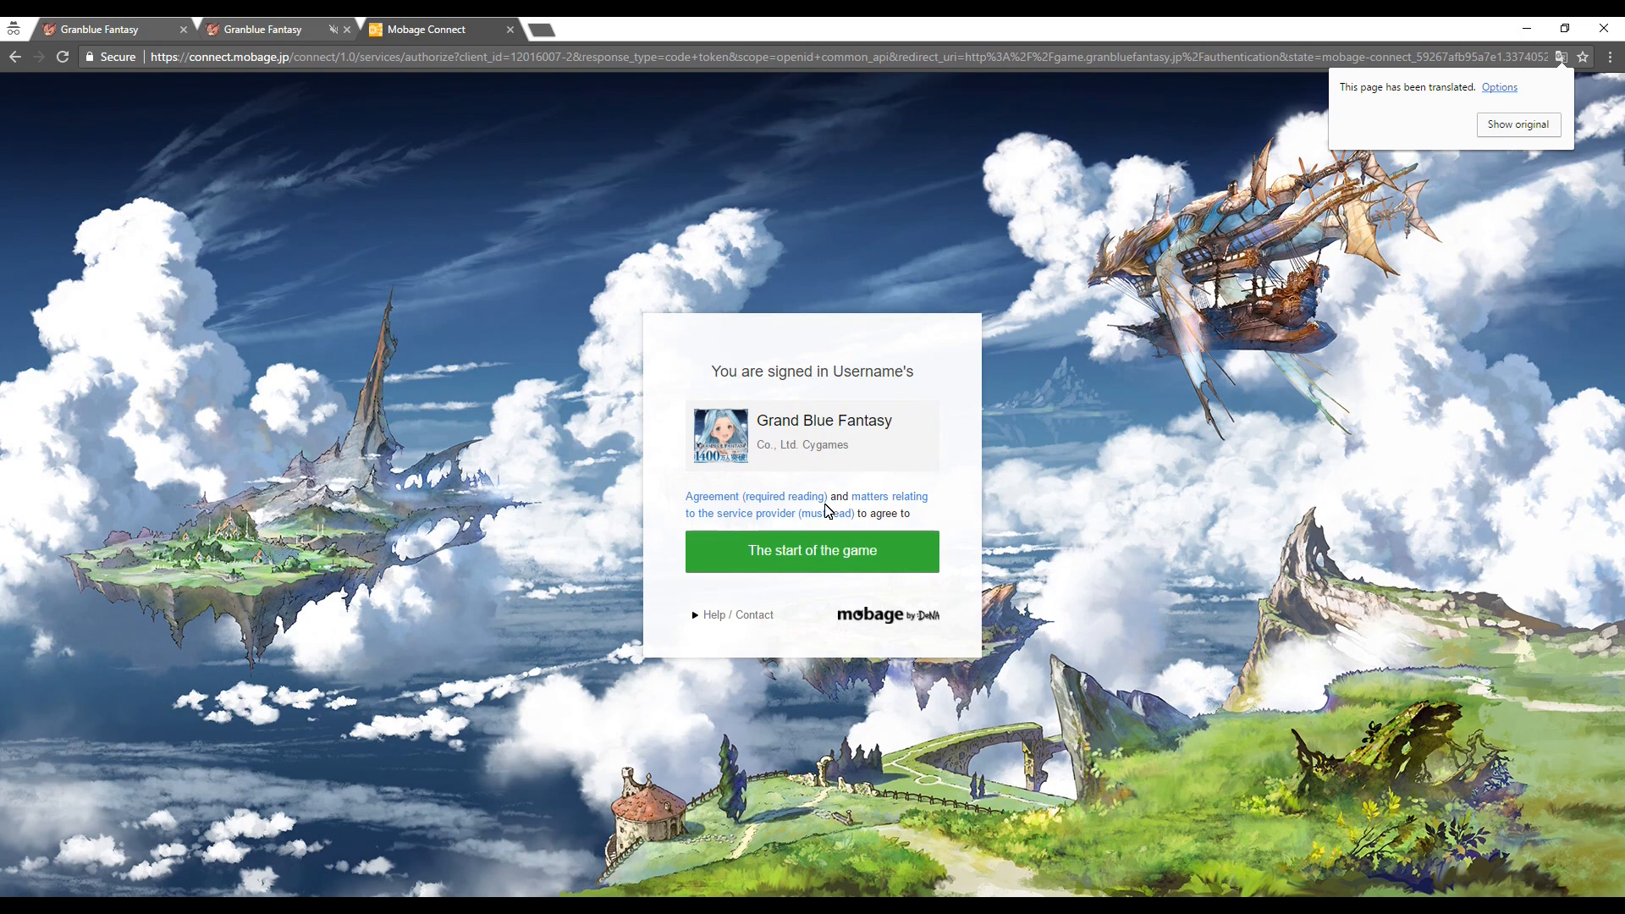
{"action": "left_click", "coordinate": [812, 550]}
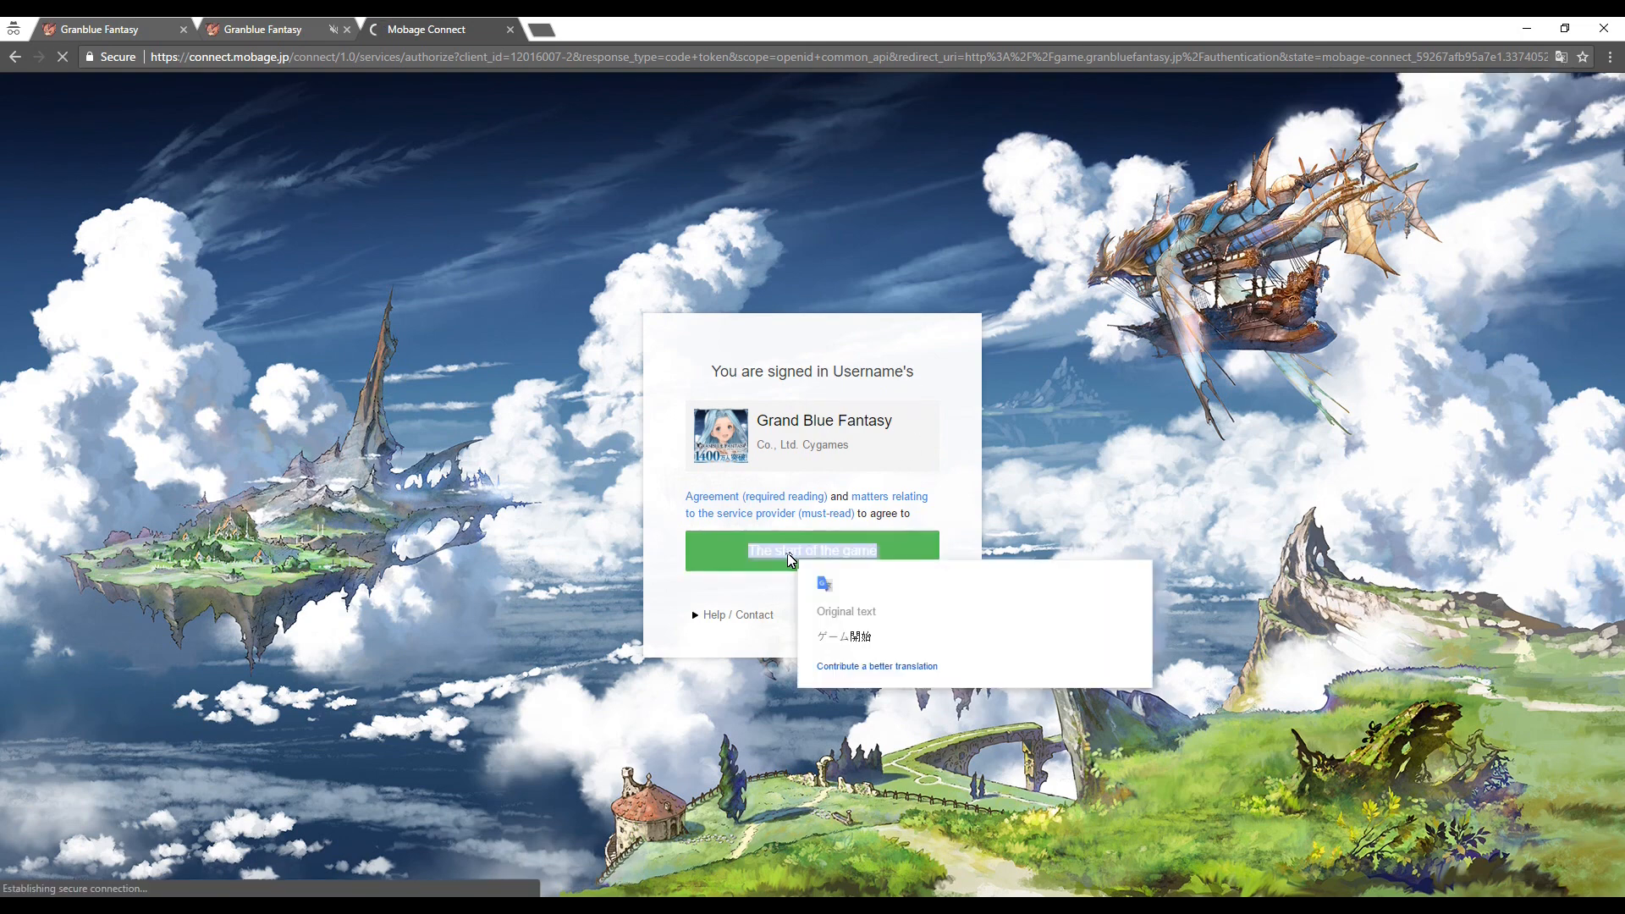
{"action": "left_click", "coordinate": [812, 551]}
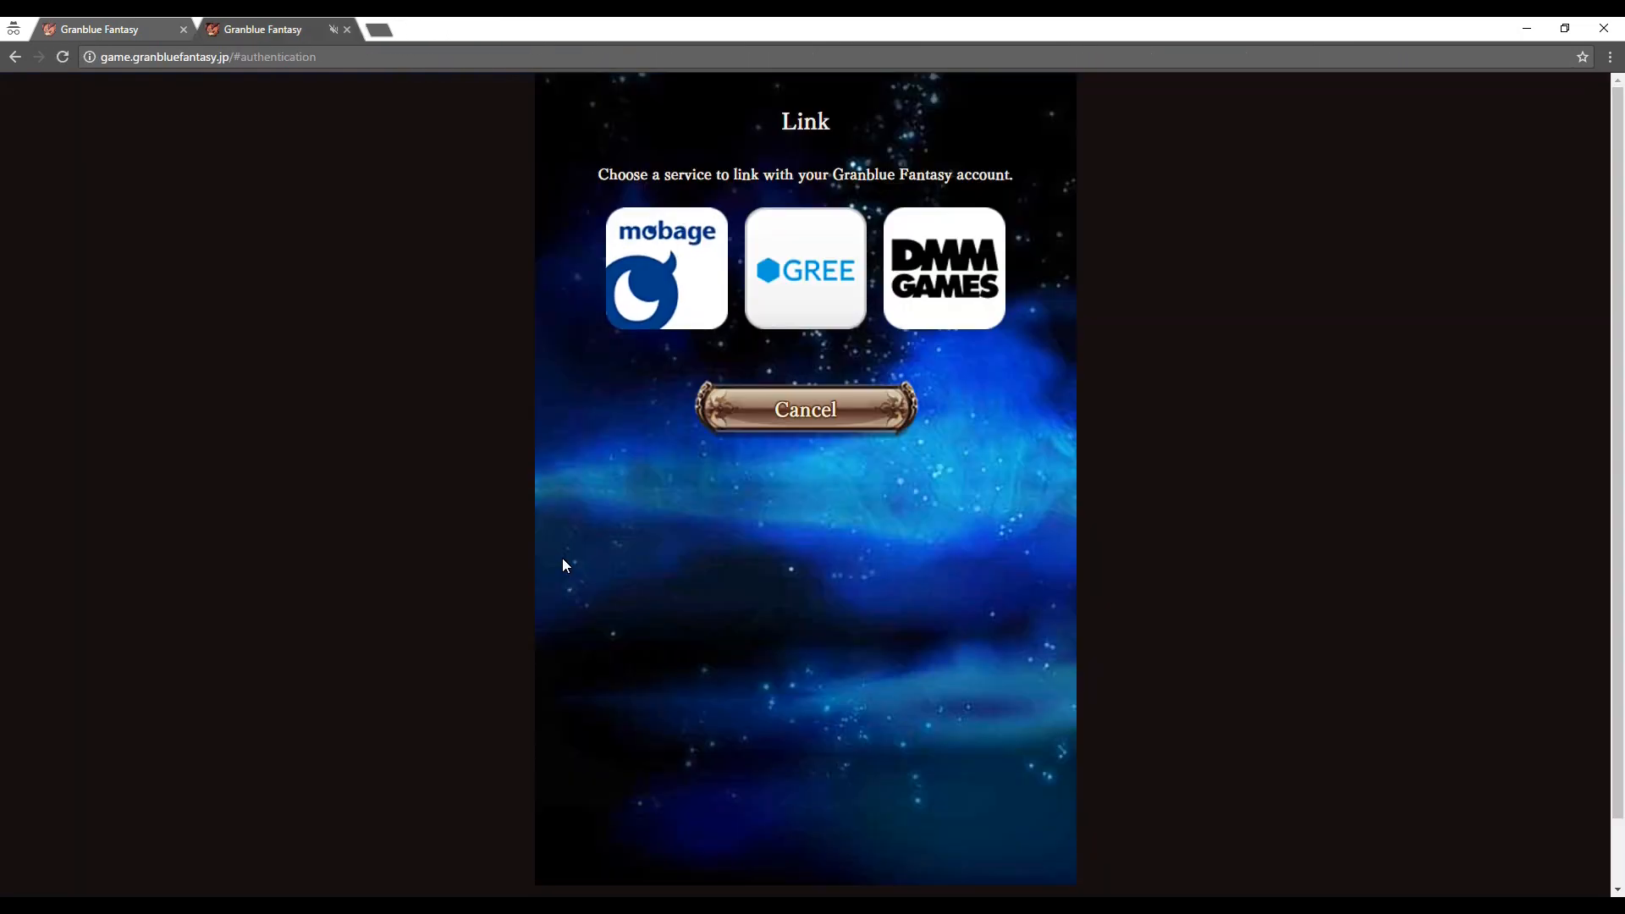
Choose Mobage, cancel the Service Link Issues screen, and start again from the title screen
{"action": "left_click", "coordinate": [804, 269]}
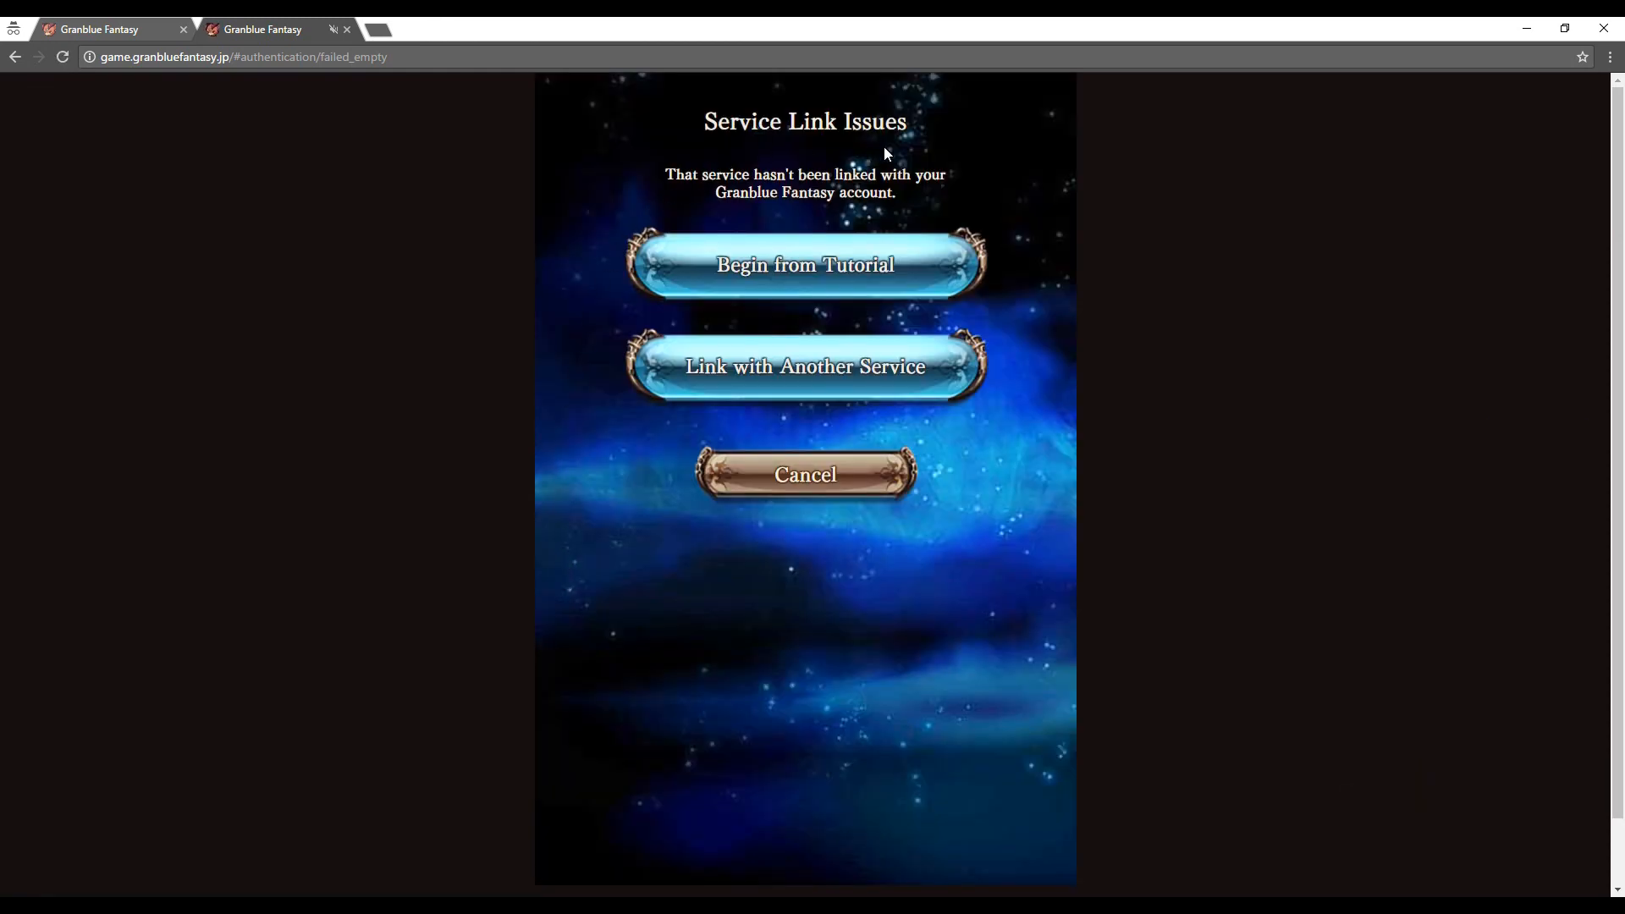
{"action": "mouse_move", "coordinate": [738, 158]}
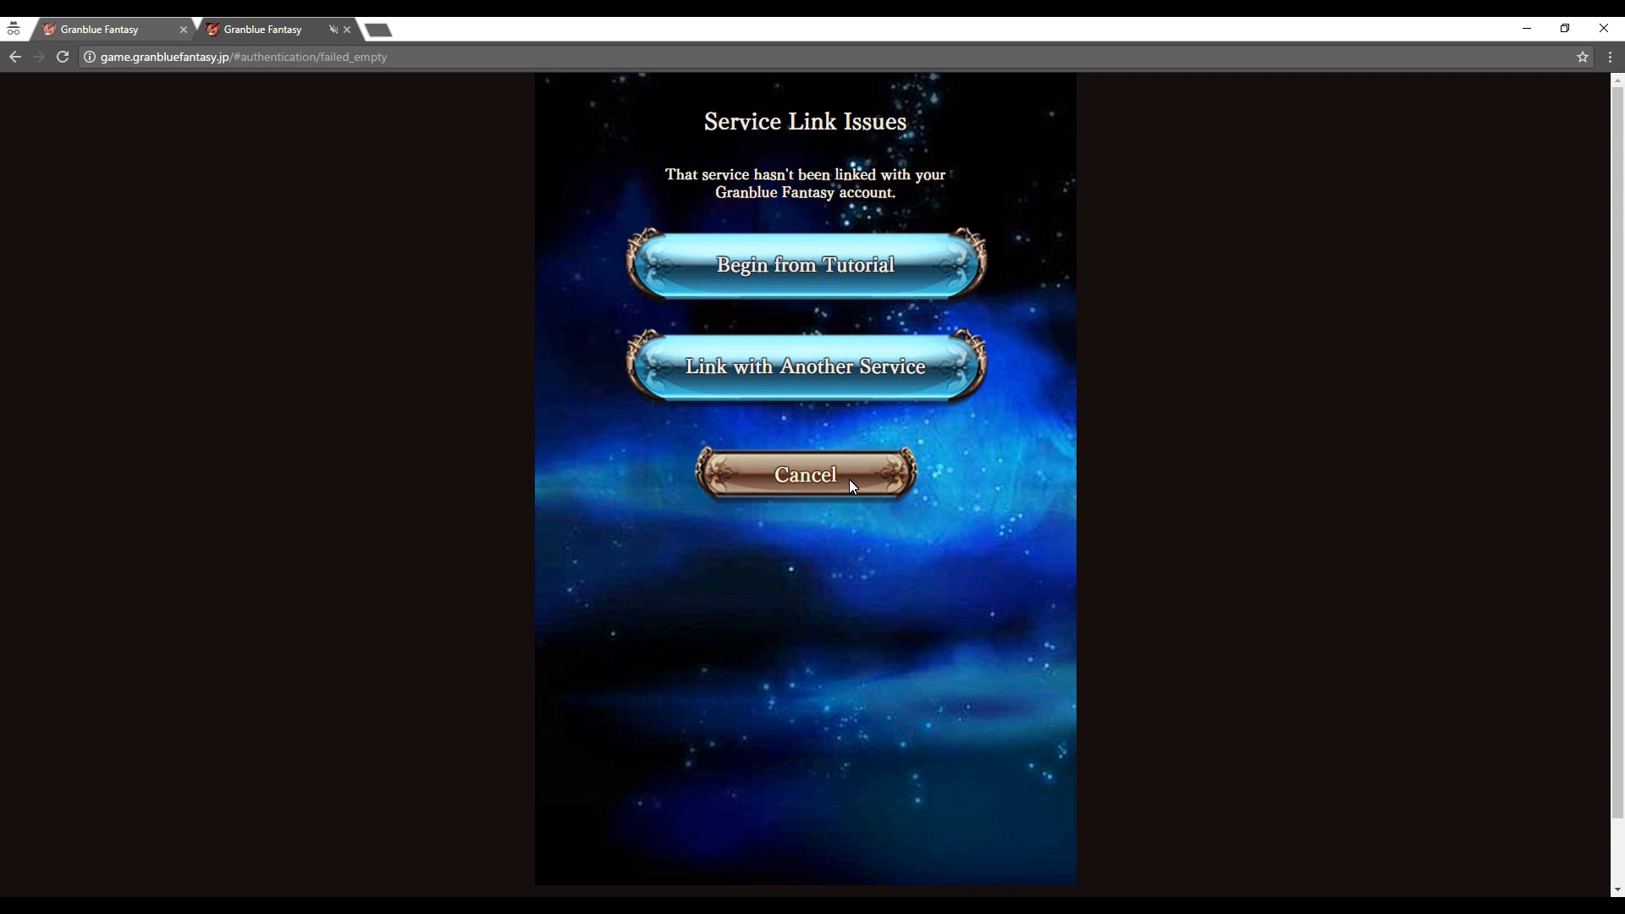
{"action": "left_click", "coordinate": [804, 475]}
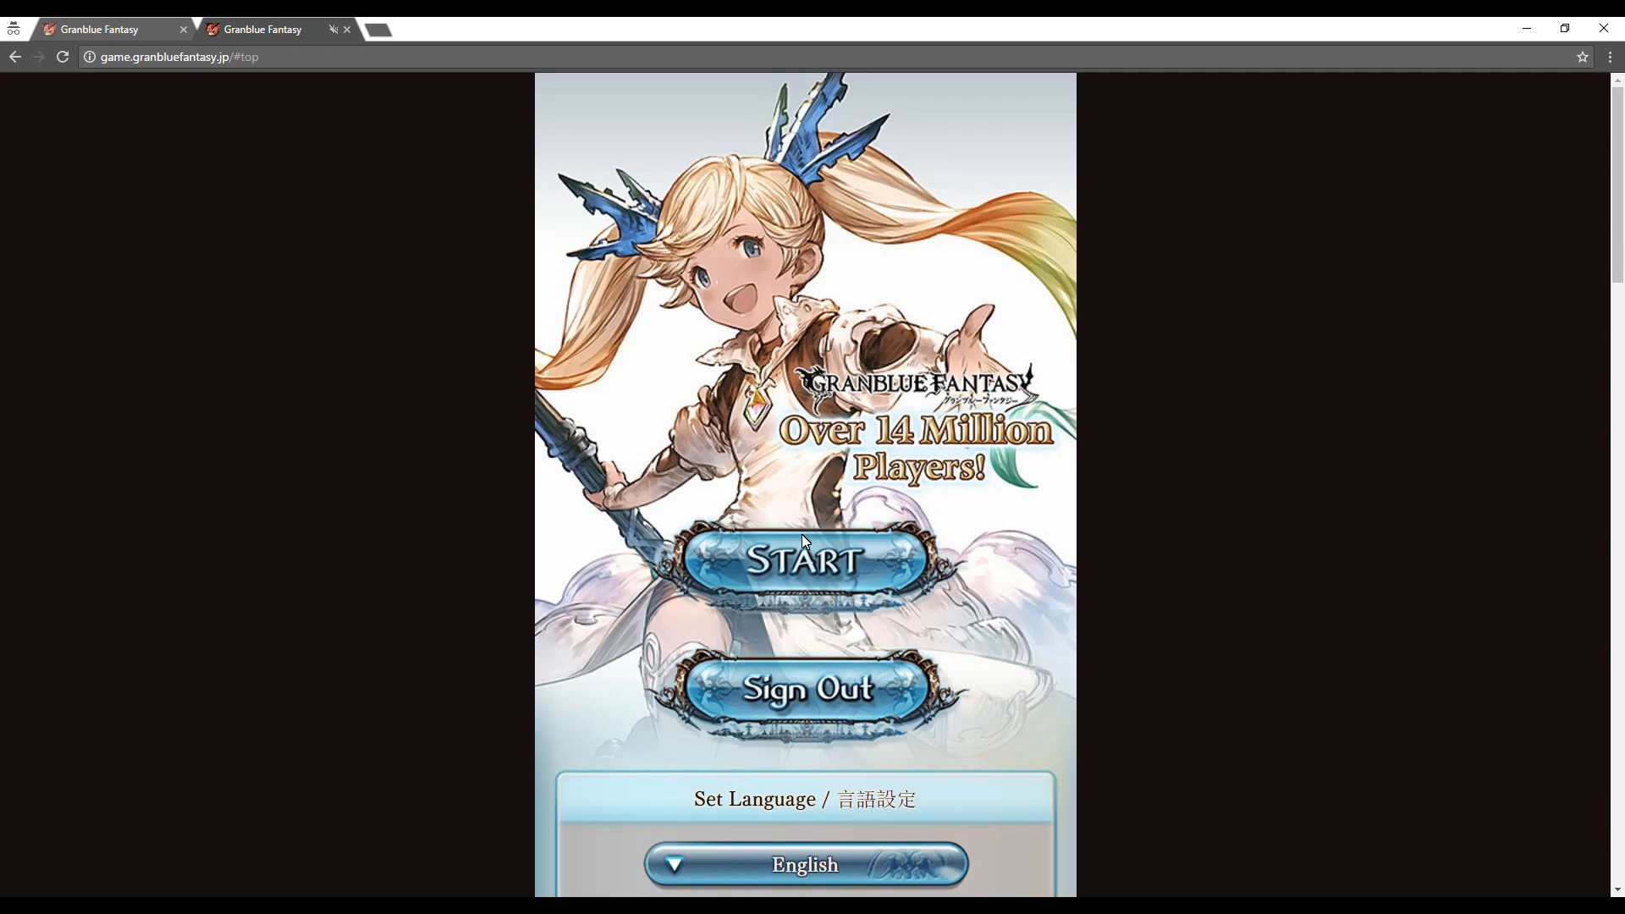
{"action": "left_click", "coordinate": [804, 561]}
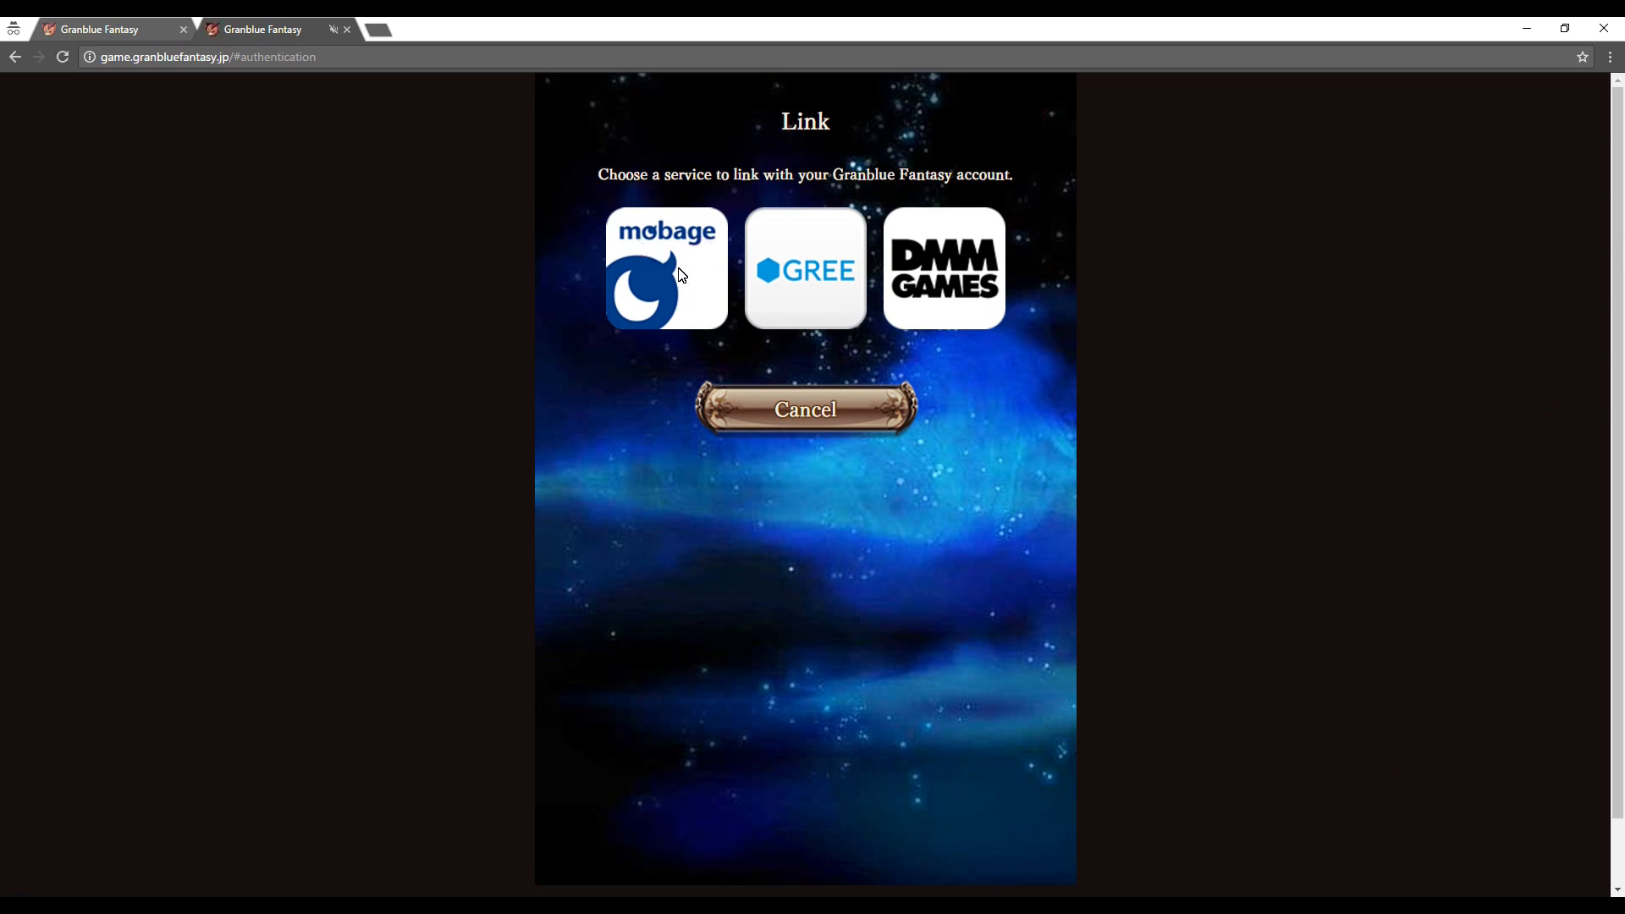
Link the Mobage account, accept the login bonus, and go to My page
{"action": "left_click", "coordinate": [804, 410]}
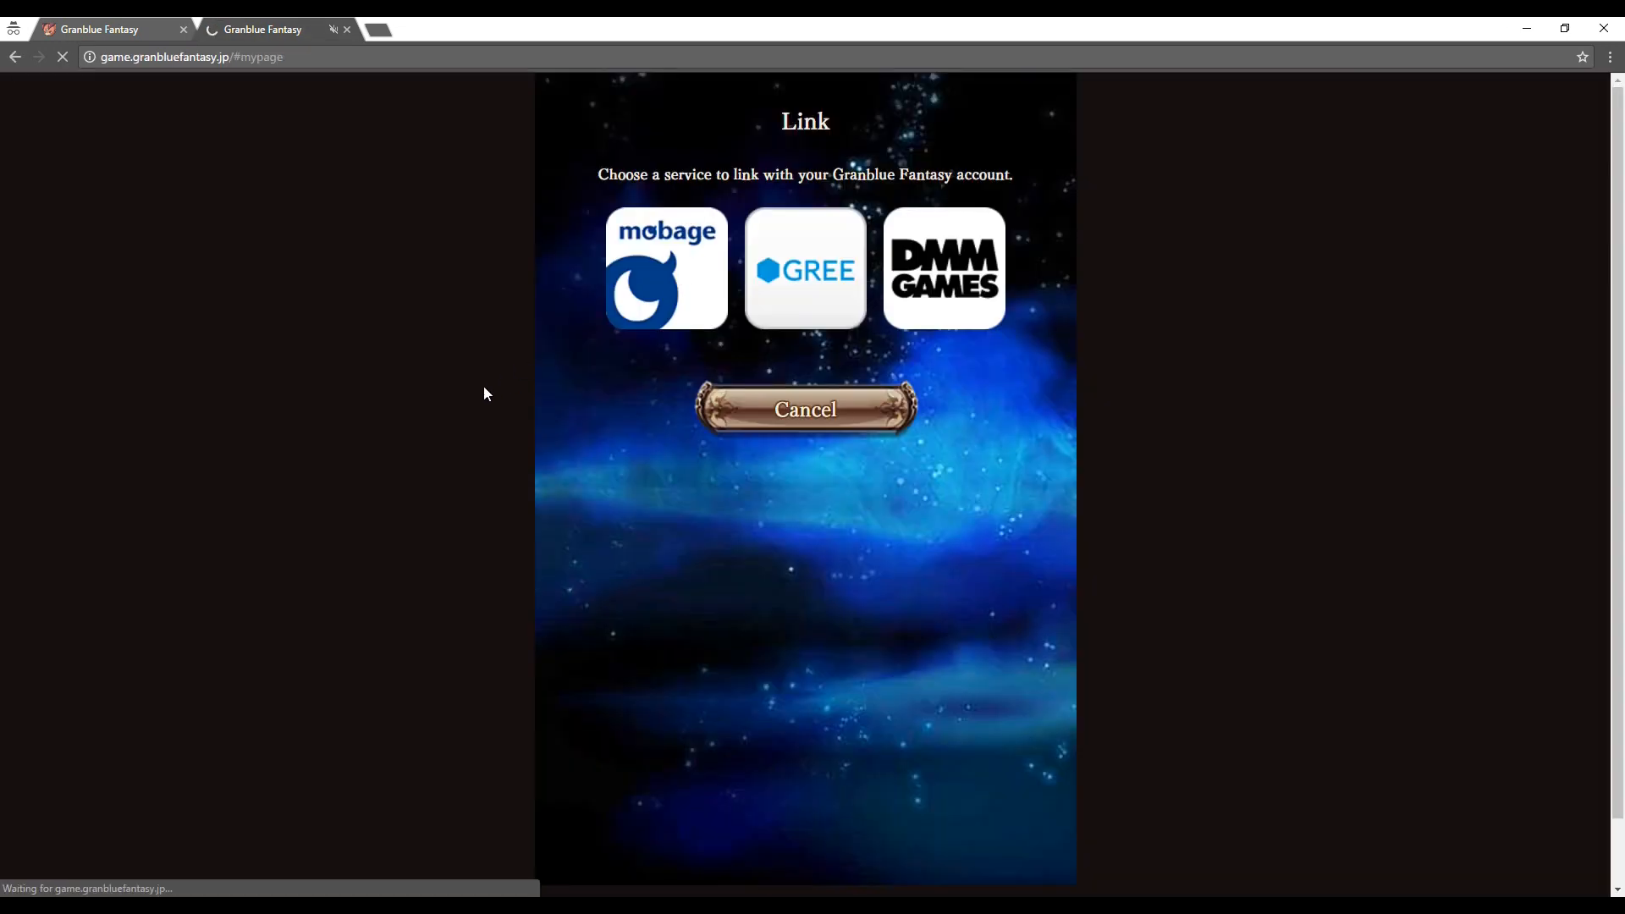
{"action": "left_click", "coordinate": [804, 409]}
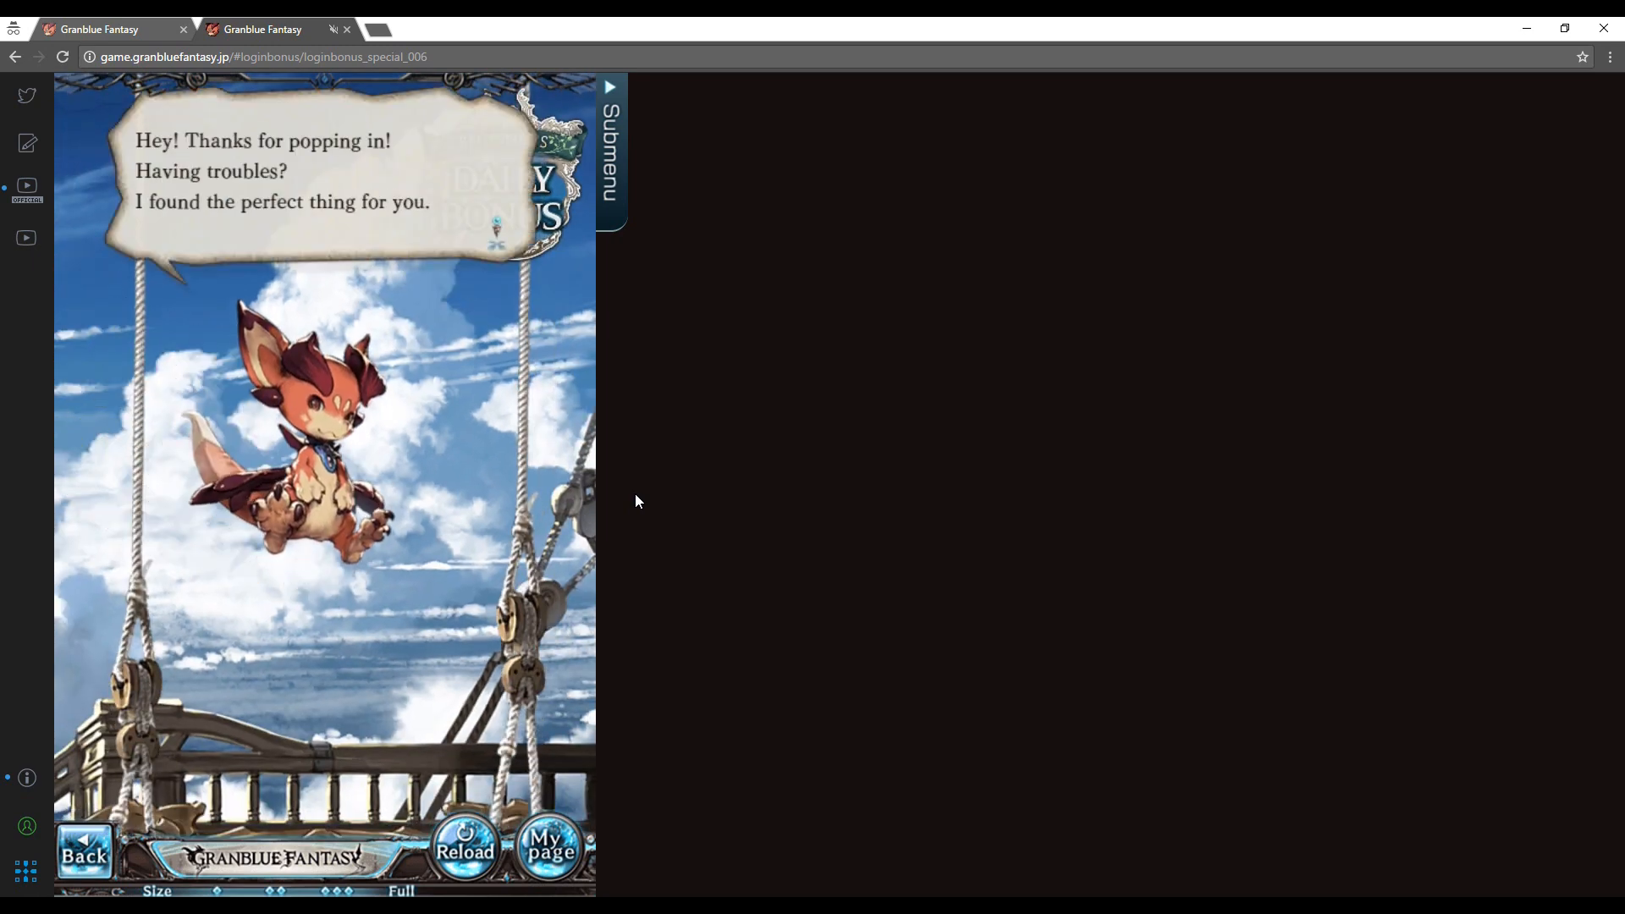
{"action": "left_click", "coordinate": [551, 845]}
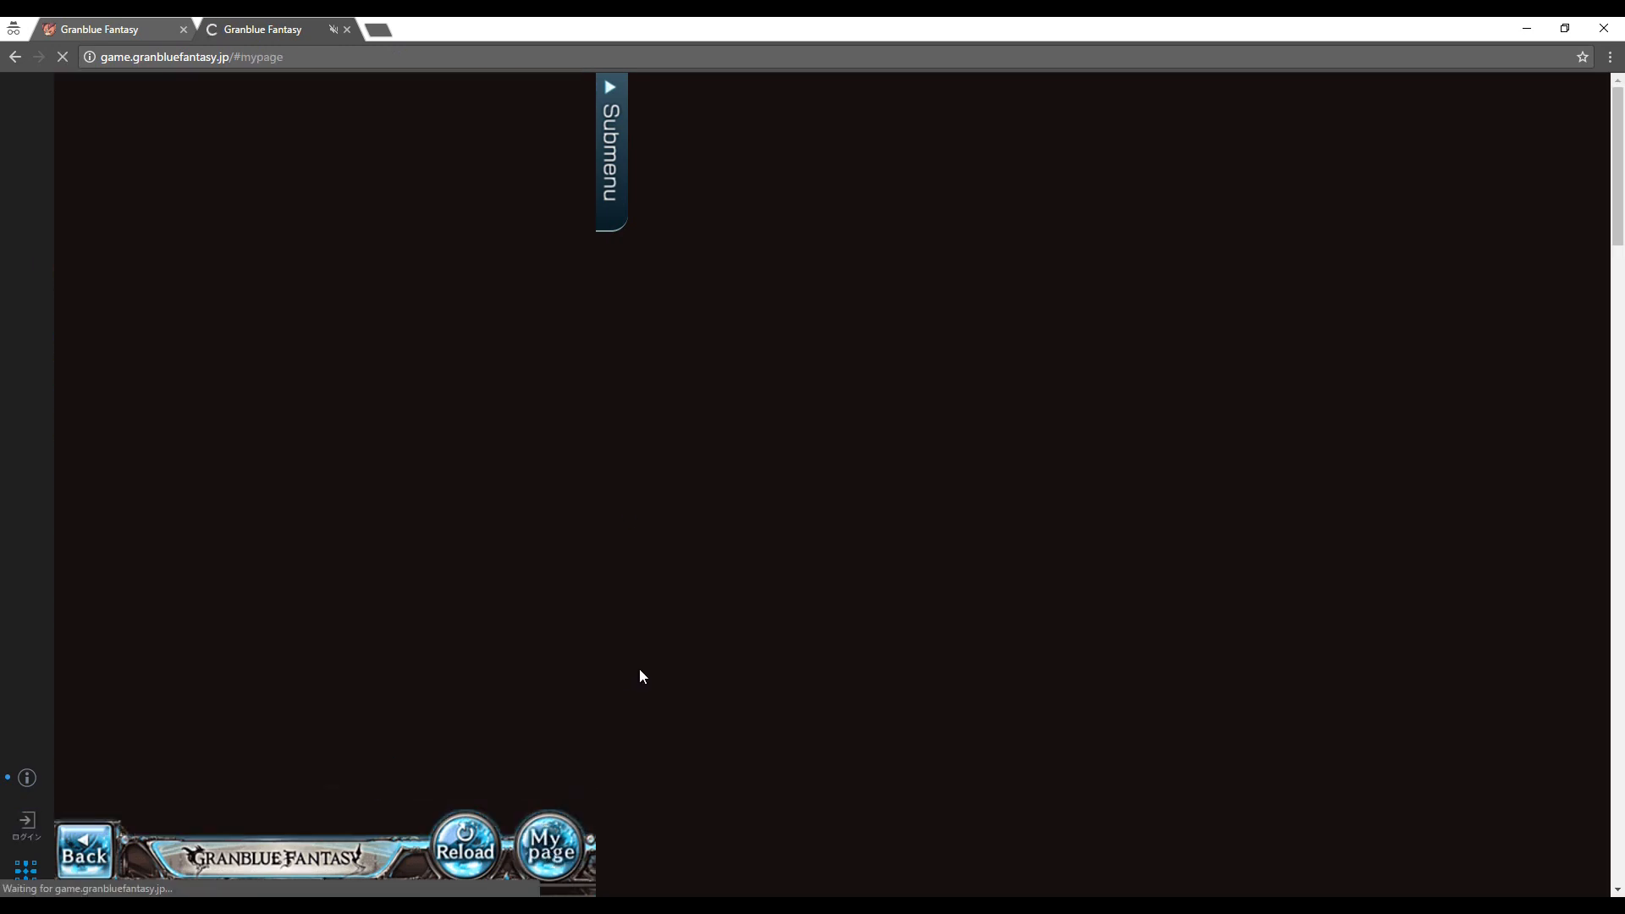